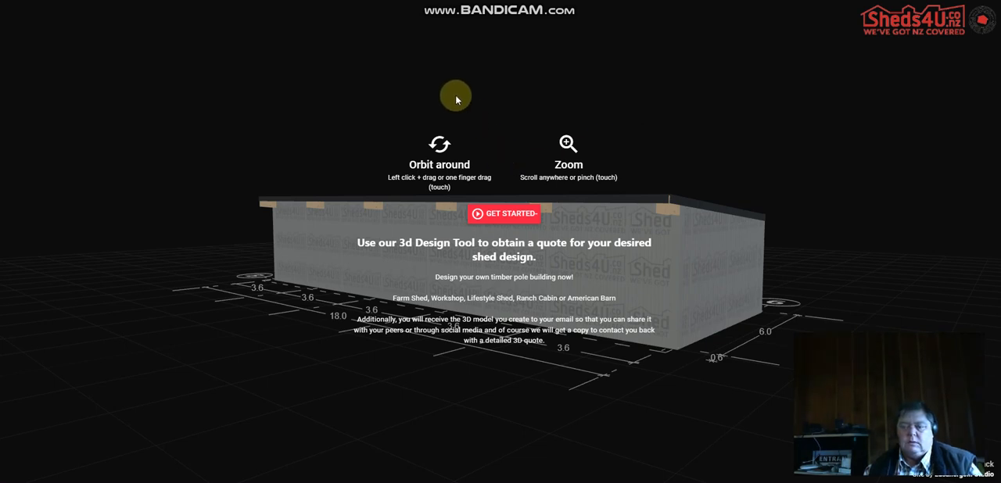
pyautogui.moveTo(456, 84)
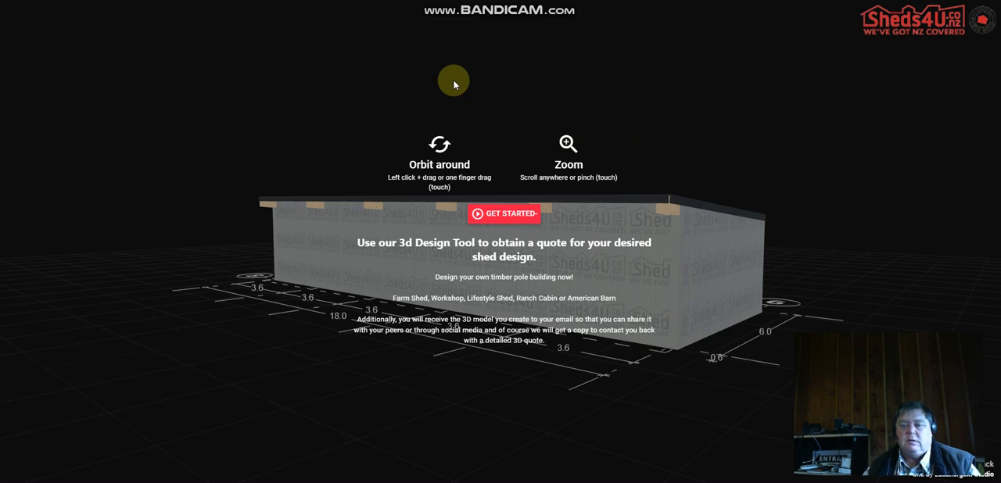
pyautogui.moveTo(449, 69)
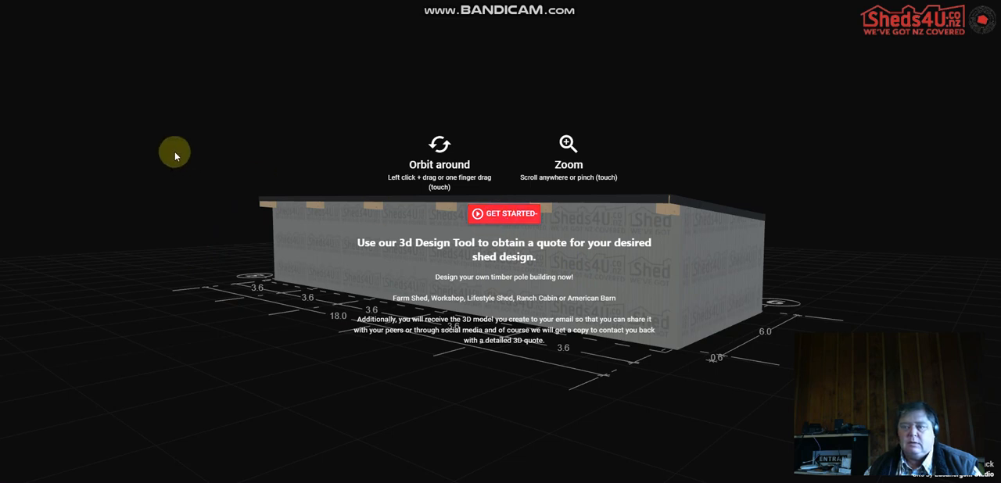
pyautogui.moveTo(119, 245)
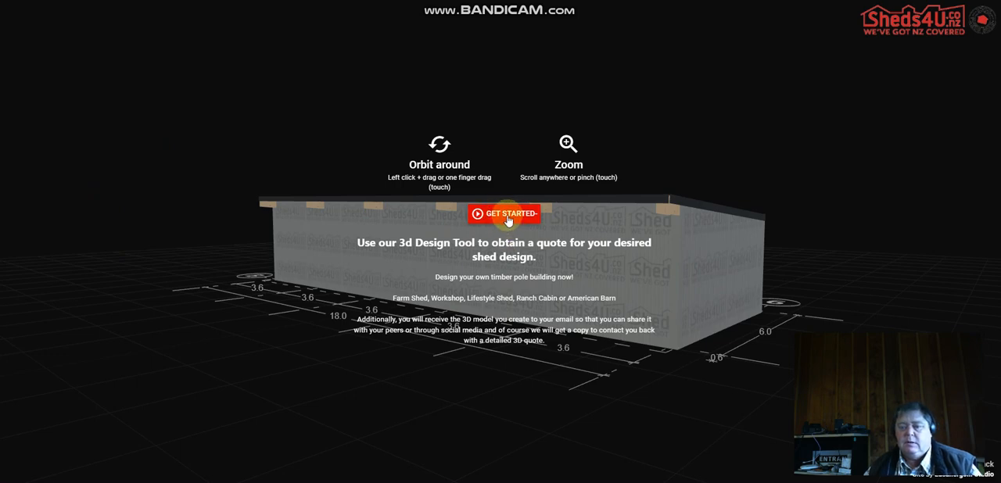
# Step: Begin a new shed design and change the Roof Style from mono-pitch to gable
pyautogui.click(513, 213)
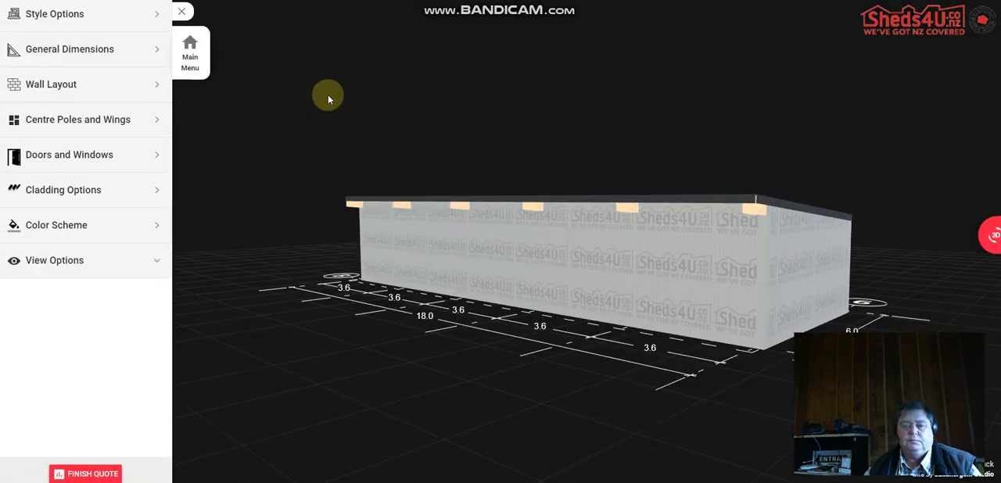
pyautogui.moveTo(467, 222)
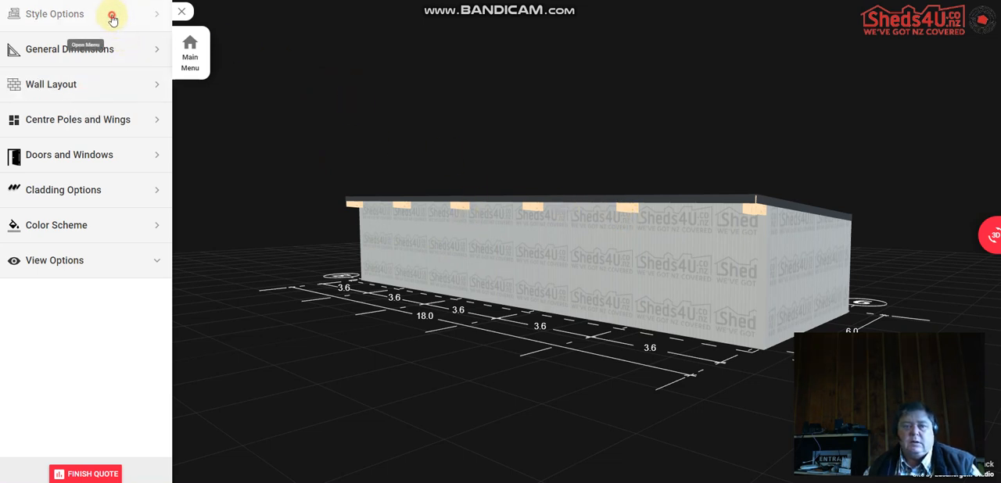
pyautogui.click(63, 14)
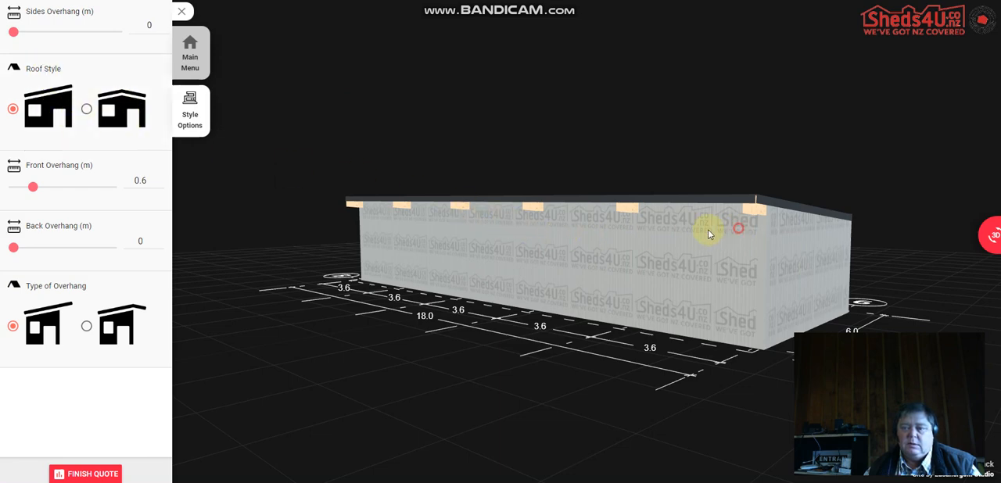
pyautogui.moveTo(708, 235); pyautogui.dragTo(530, 235)
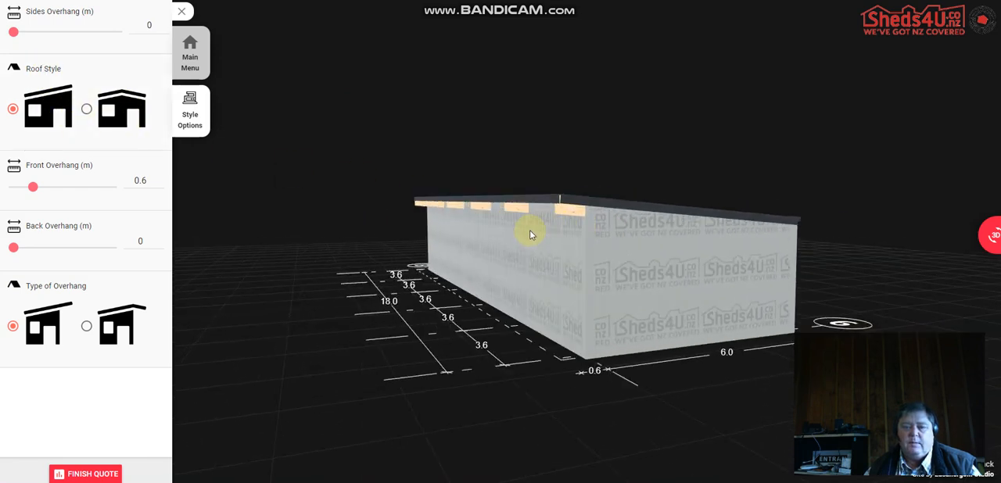
pyautogui.click(85, 108)
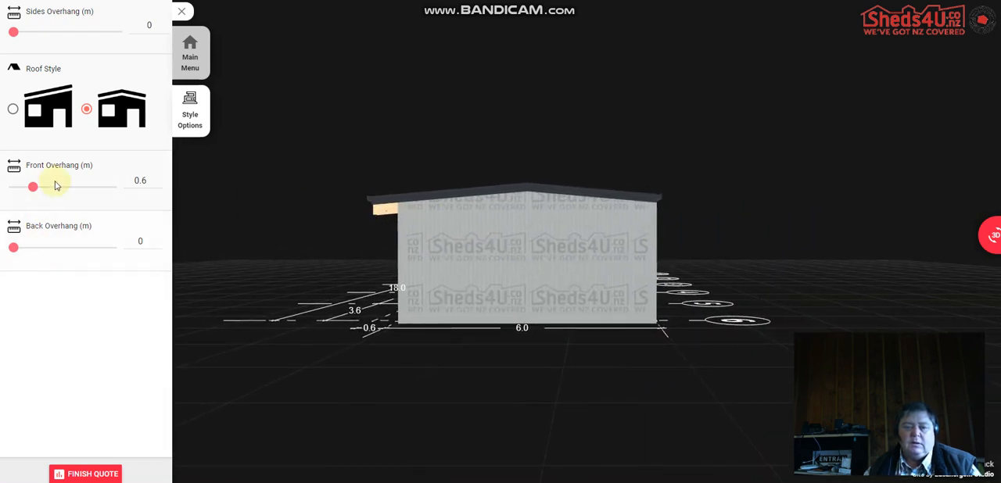
# Step: Try back overhangs of 0.6–0.7 m, then set front and back overhangs to zero
pyautogui.moveTo(13, 248); pyautogui.dragTo(33, 248)
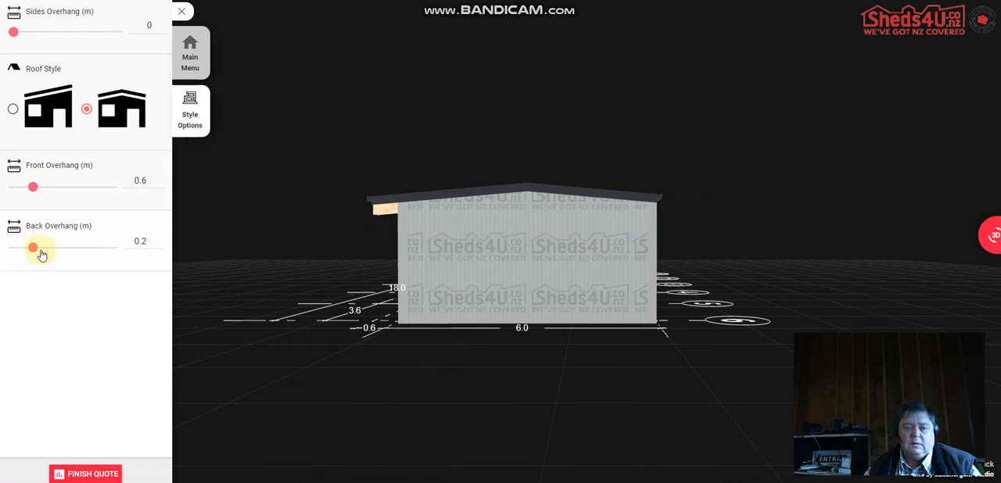
pyautogui.moveTo(33, 248); pyautogui.dragTo(63, 247)
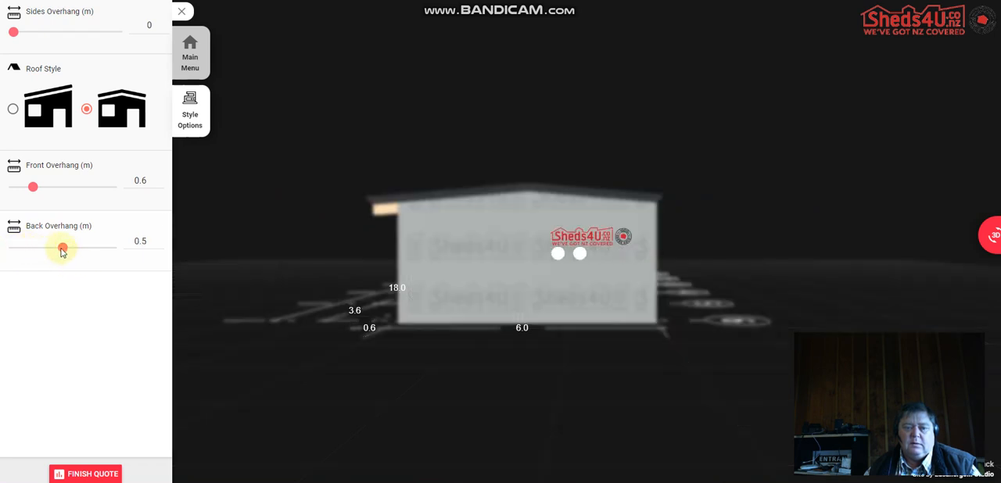
pyautogui.moveTo(63, 248); pyautogui.dragTo(83, 248)
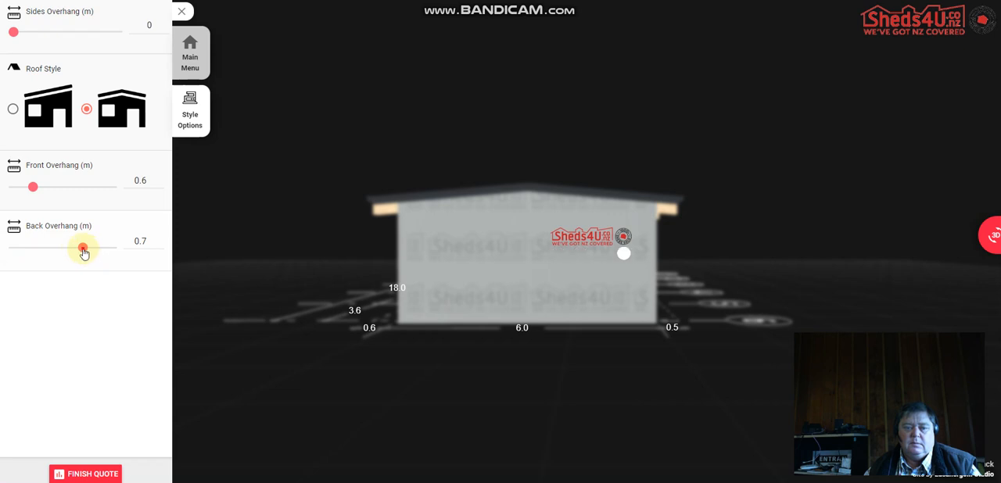
pyautogui.moveTo(83, 252); pyautogui.dragTo(73, 248)
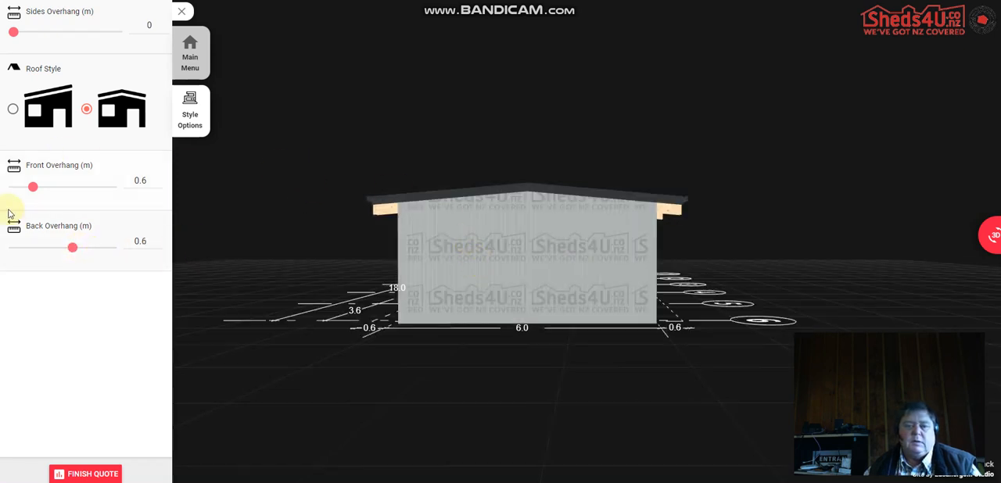
pyautogui.moveTo(33, 186); pyautogui.dragTo(14, 186)
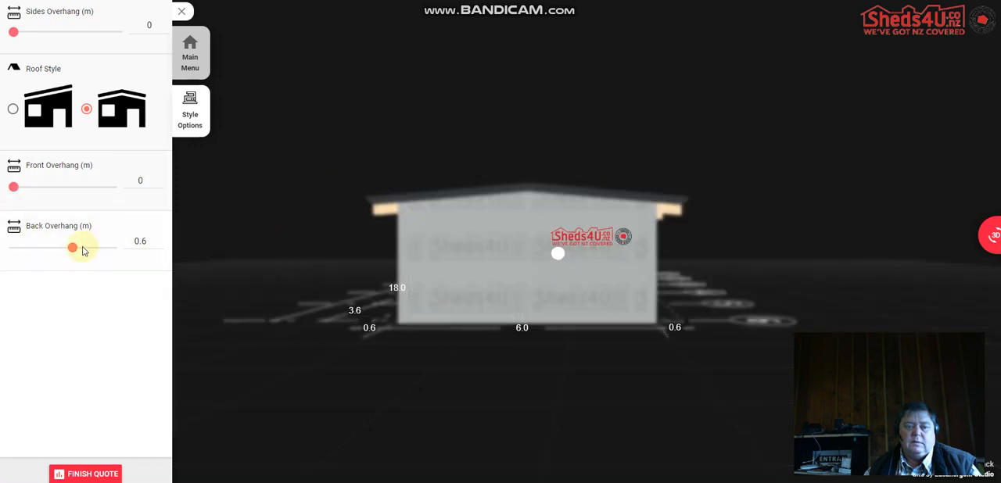
pyautogui.moveTo(73, 247); pyautogui.dragTo(13, 247)
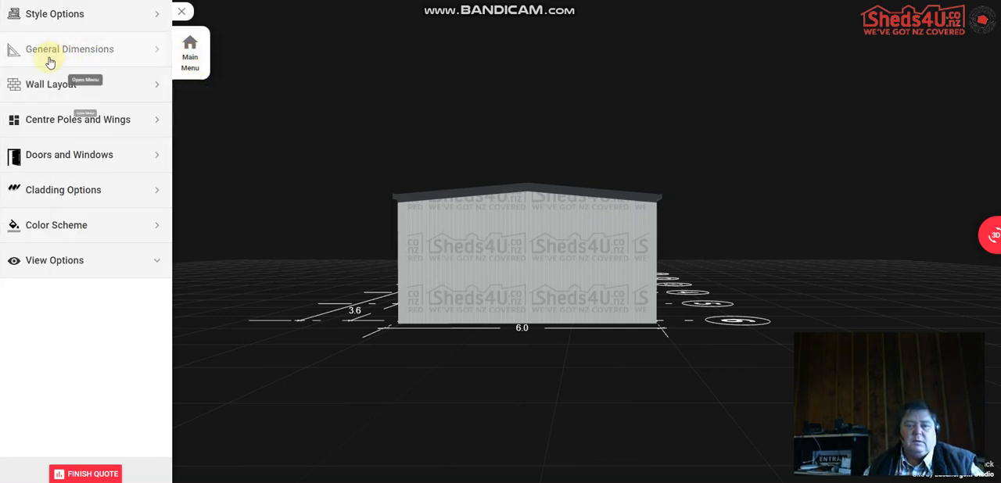
# Step: Set the shed depth to 35 m in General Dimensions
pyautogui.click(70, 49)
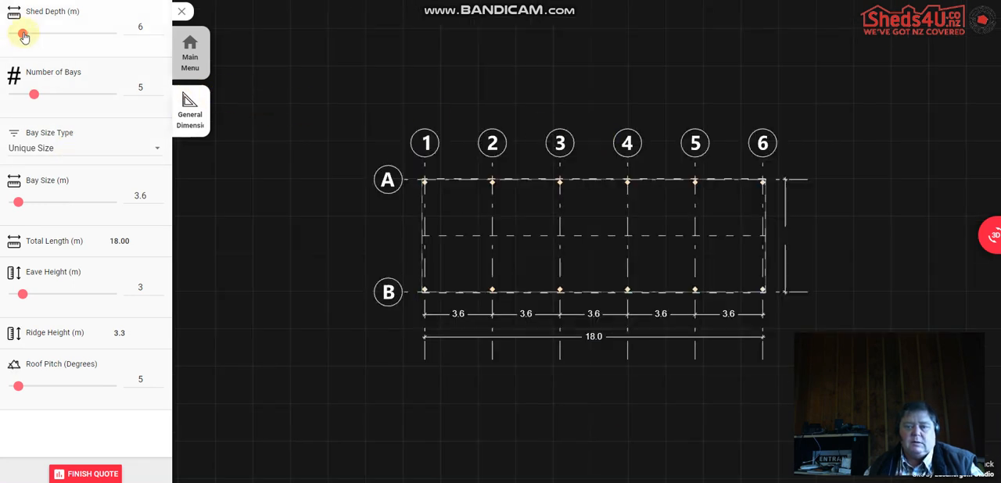
pyautogui.moveTo(23, 32); pyautogui.dragTo(80, 33)
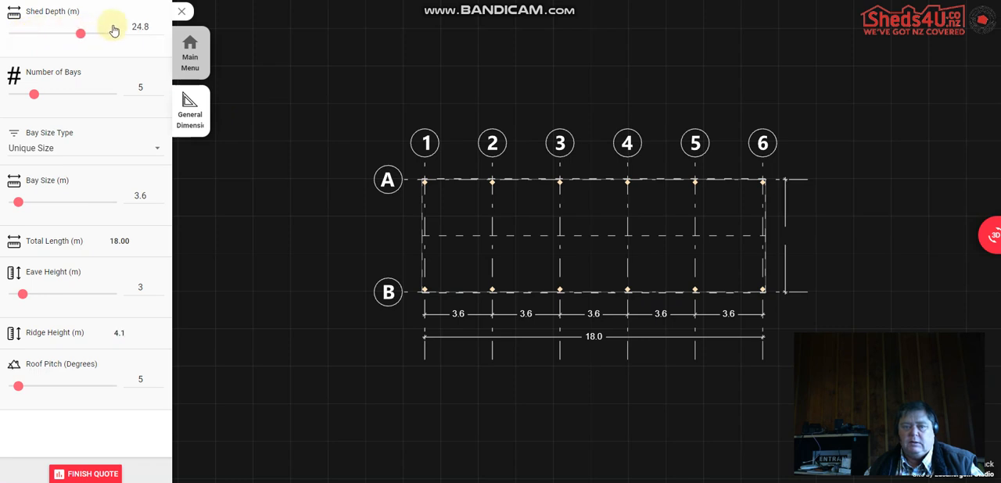
pyautogui.moveTo(80, 33); pyautogui.dragTo(95, 33)
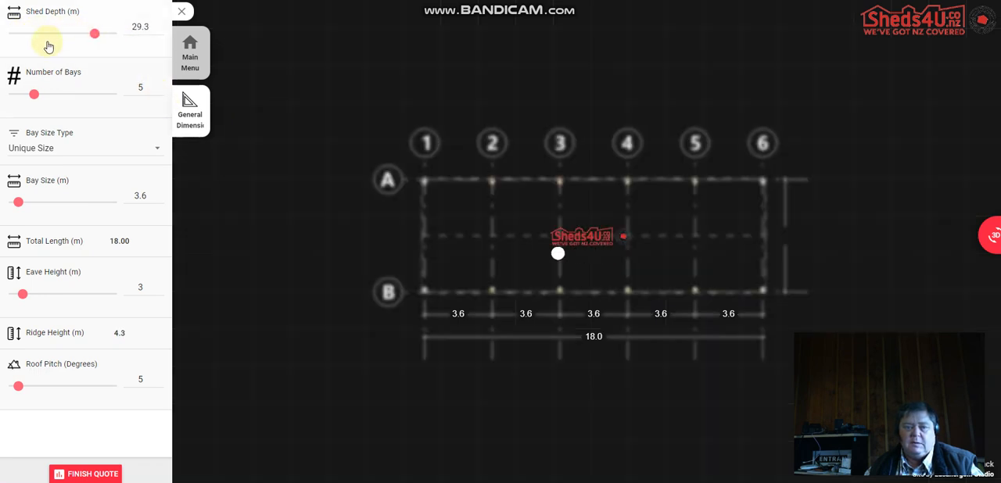
pyautogui.moveTo(94, 34); pyautogui.dragTo(31, 33)
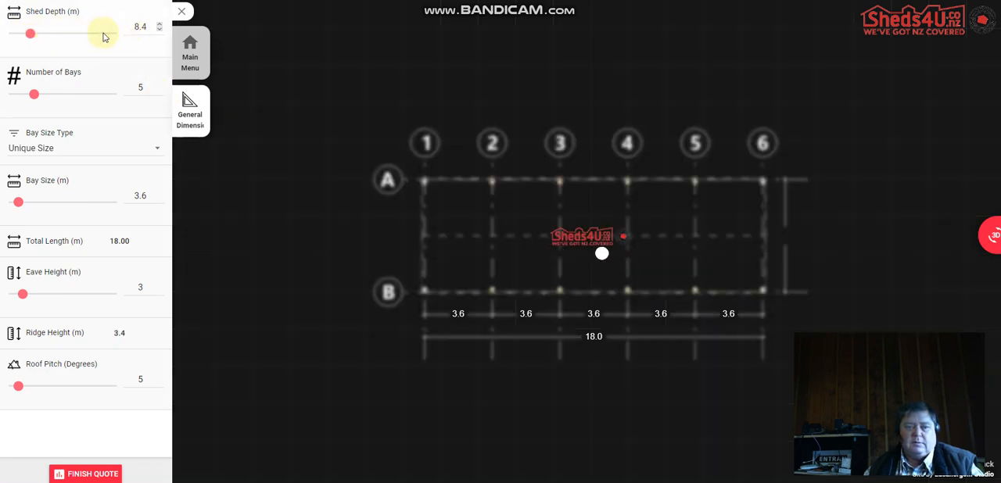
pyautogui.moveTo(30, 34); pyautogui.dragTo(112, 34)
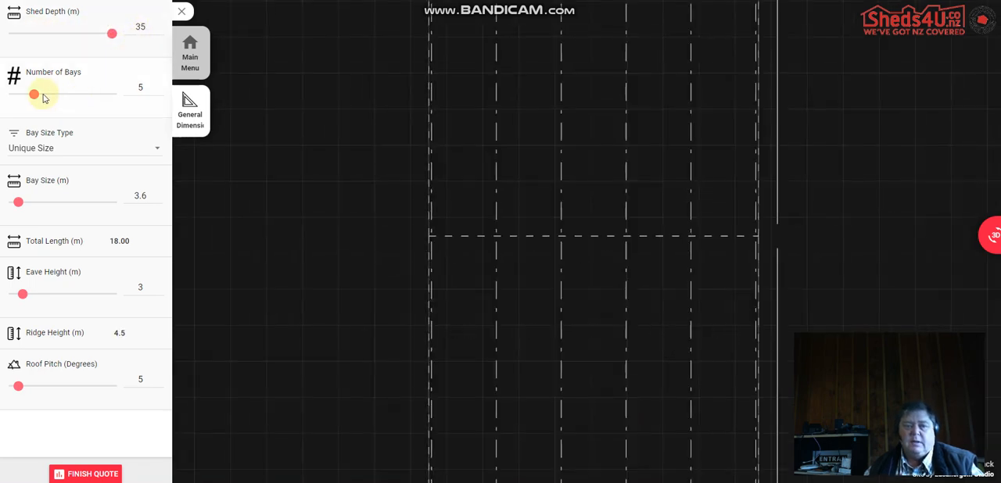
# Step: Set the number of bays to 20 with a 6 m bay size
pyautogui.moveTo(34, 94); pyautogui.dragTo(112, 94)
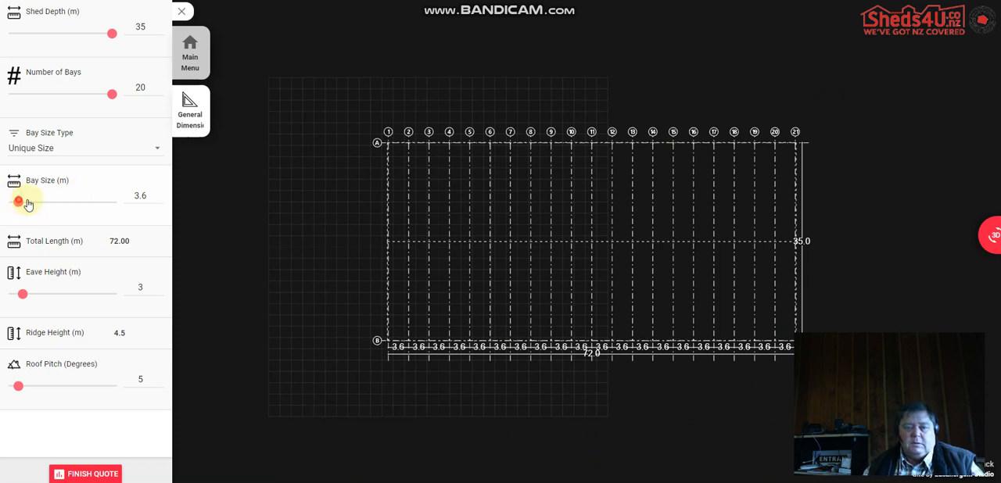
pyautogui.moveTo(18, 202); pyautogui.dragTo(97, 202)
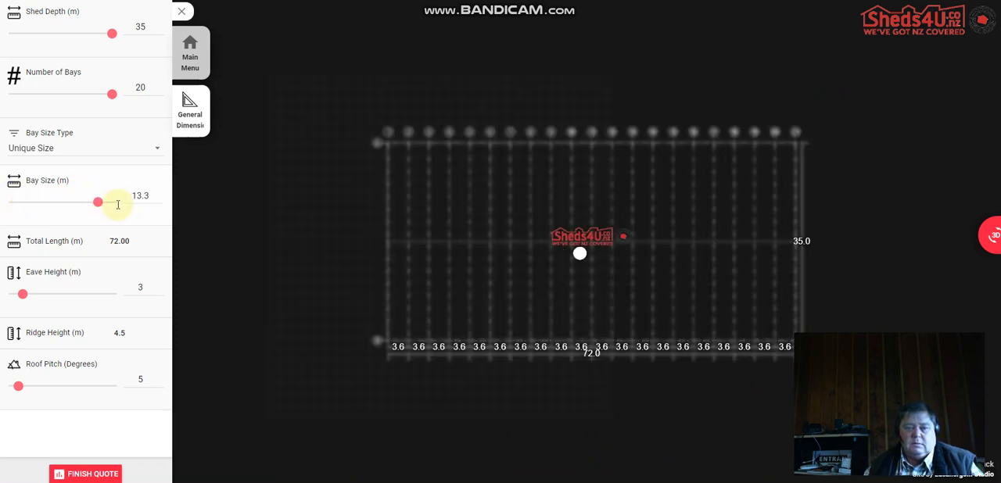
pyautogui.moveTo(97, 202); pyautogui.dragTo(113, 202)
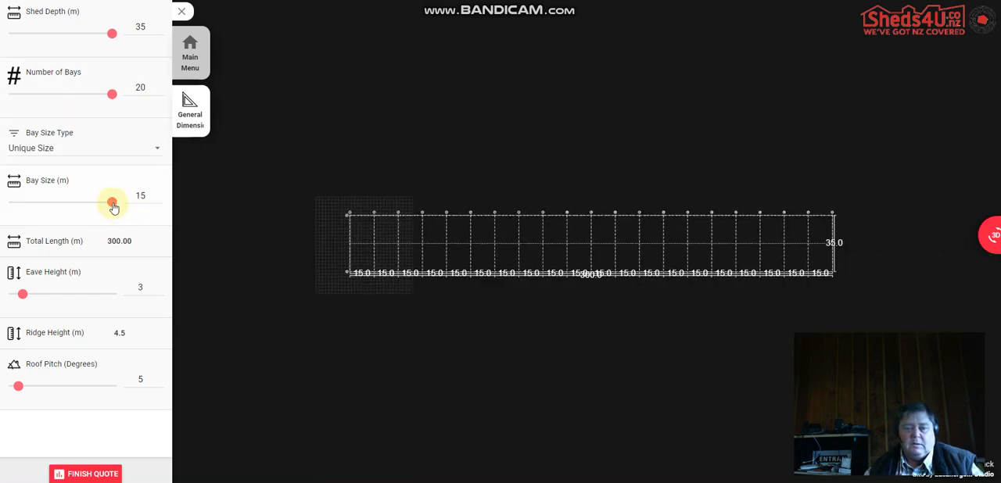
pyautogui.moveTo(112, 204); pyautogui.dragTo(38, 204)
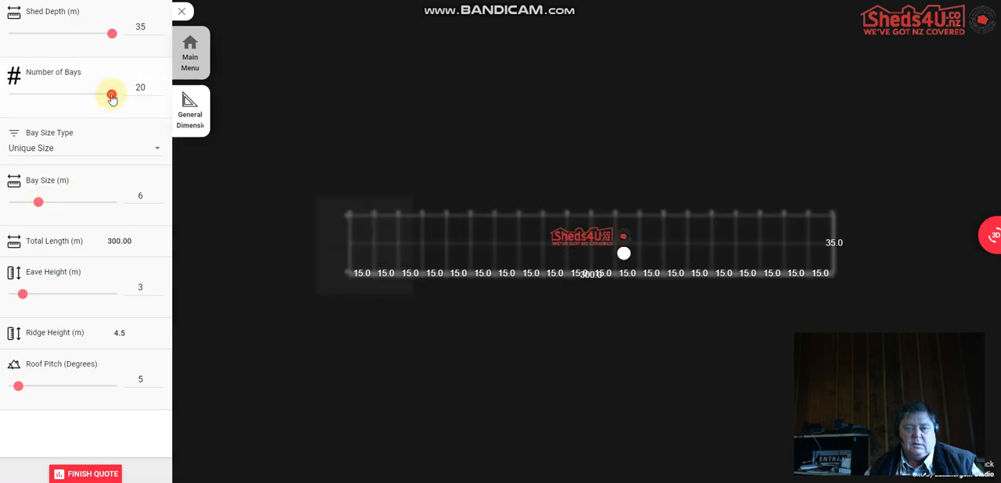
# Step: Reduce the shed to 5 bays and bring its depth to exactly 12 m
pyautogui.moveTo(111, 95); pyautogui.dragTo(40, 95)
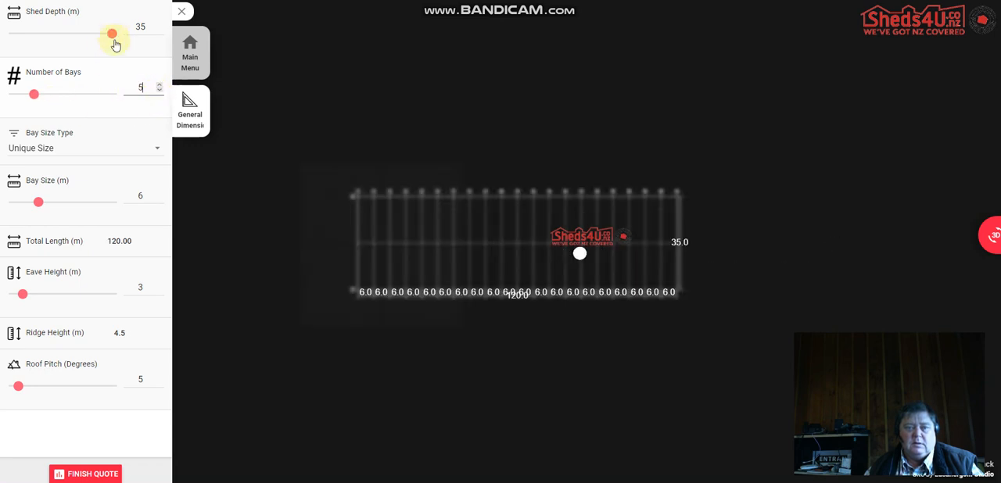
pyautogui.moveTo(112, 33); pyautogui.dragTo(54, 34)
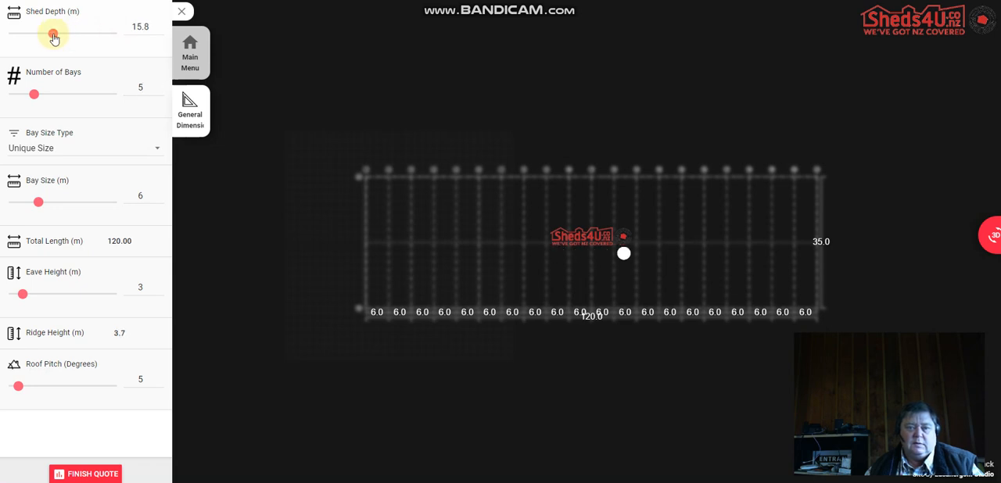
pyautogui.moveTo(54, 38); pyautogui.dragTo(43, 37)
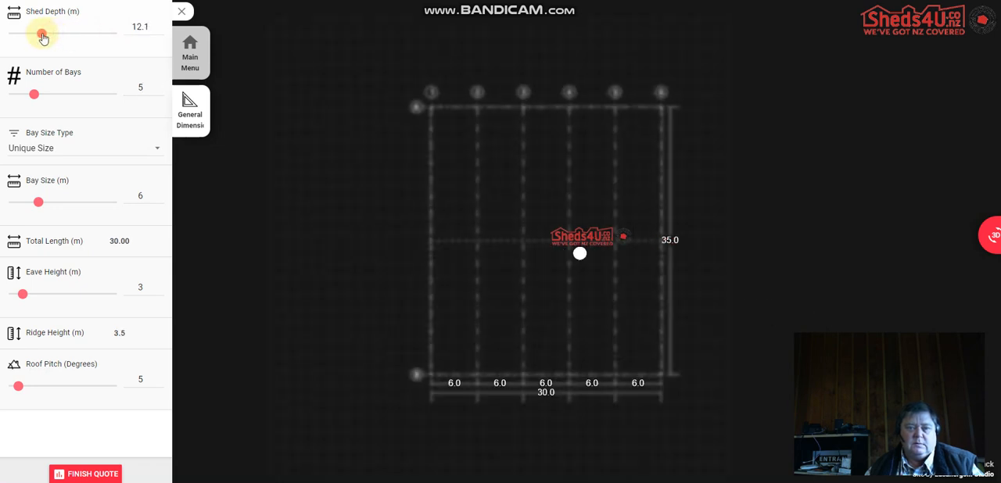
pyautogui.click(161, 32)
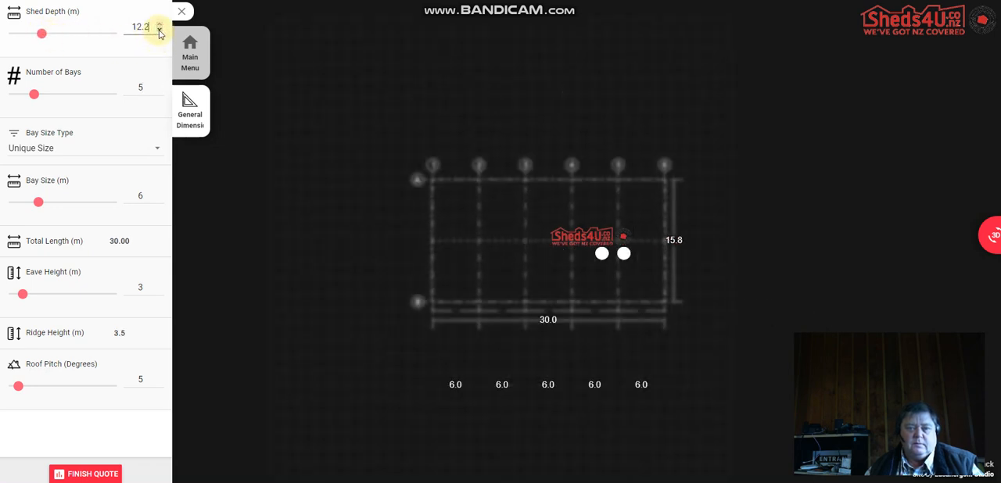
pyautogui.click(158, 32)
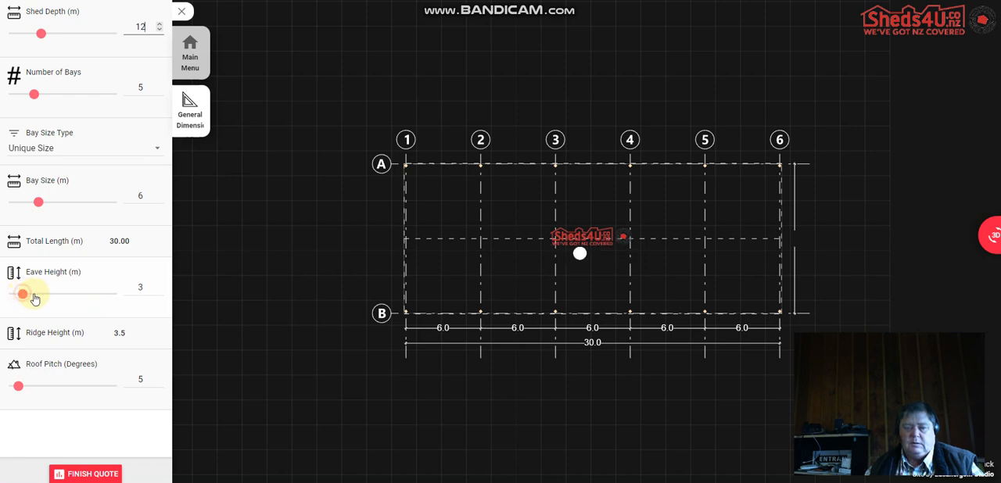
# Step: Raise the eave height to 6 m and return to the Main Menu
pyautogui.moveTo(22, 293); pyautogui.dragTo(70, 293)
pyautogui.write('8')
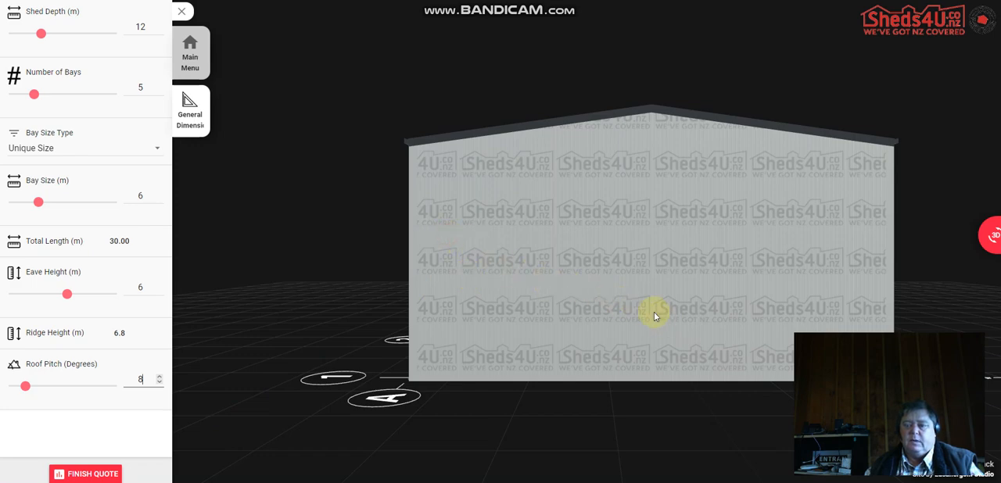
pyautogui.moveTo(440, 164)
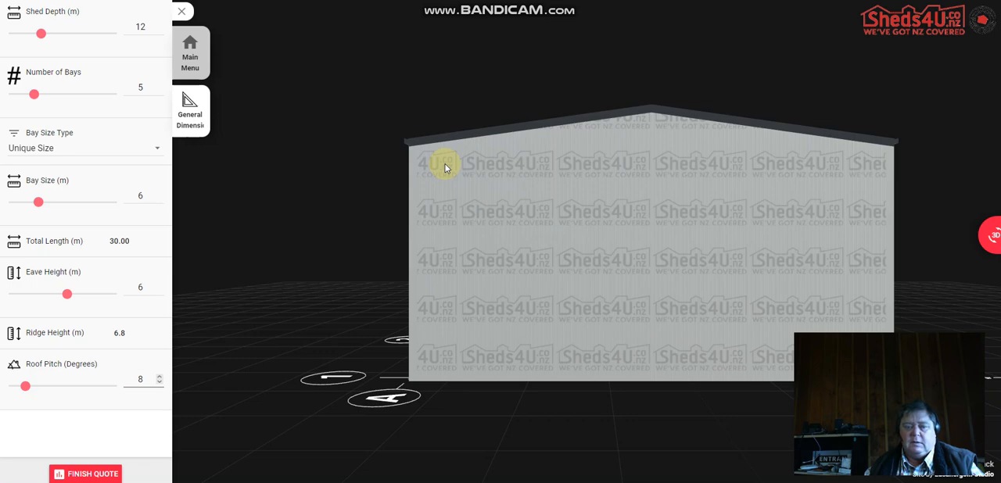
pyautogui.moveTo(390, 144)
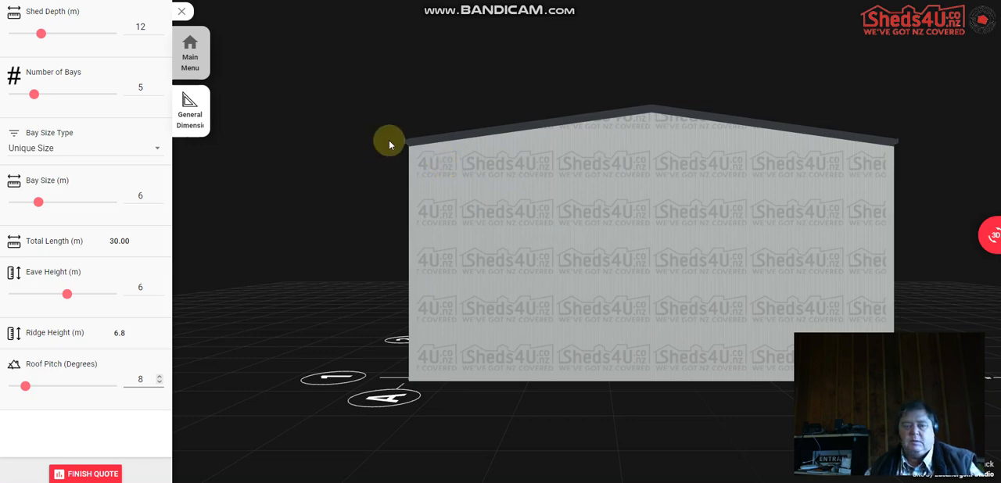
pyautogui.moveTo(320, 85)
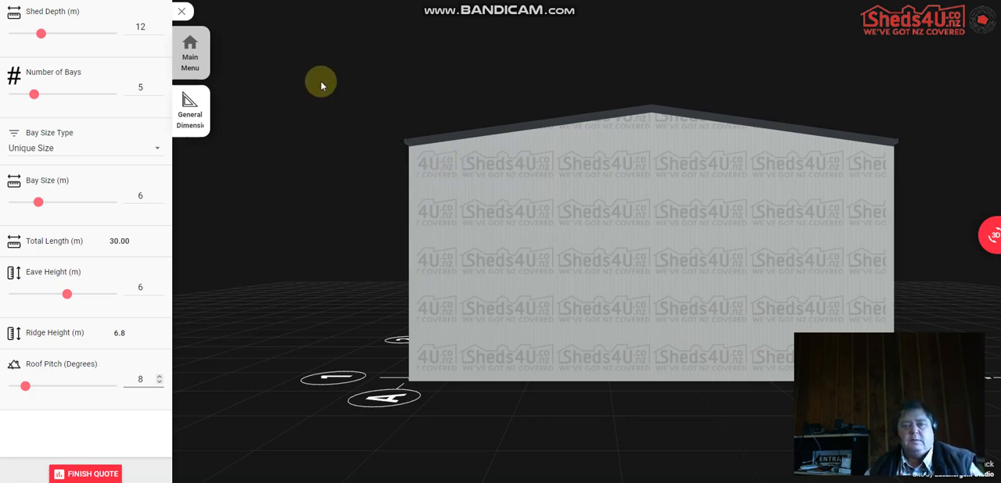
pyautogui.moveTo(189, 50)
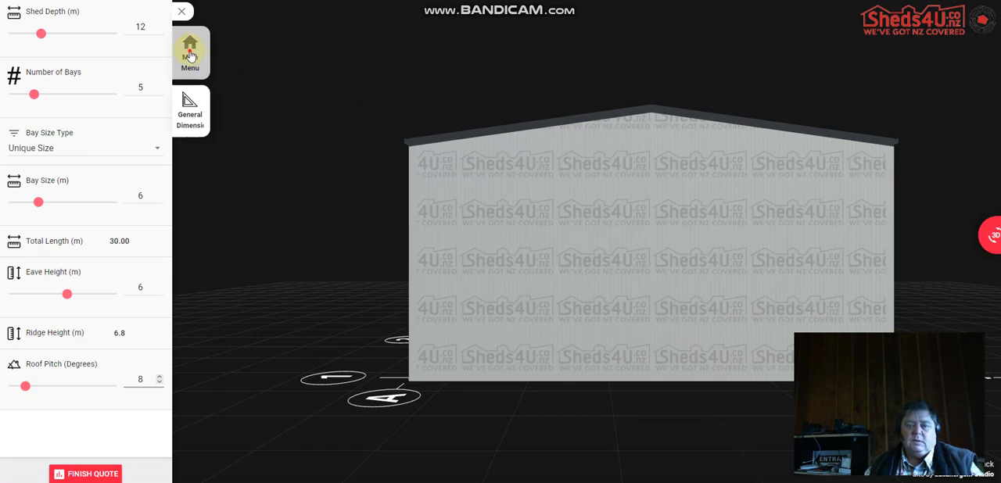
pyautogui.click(190, 51)
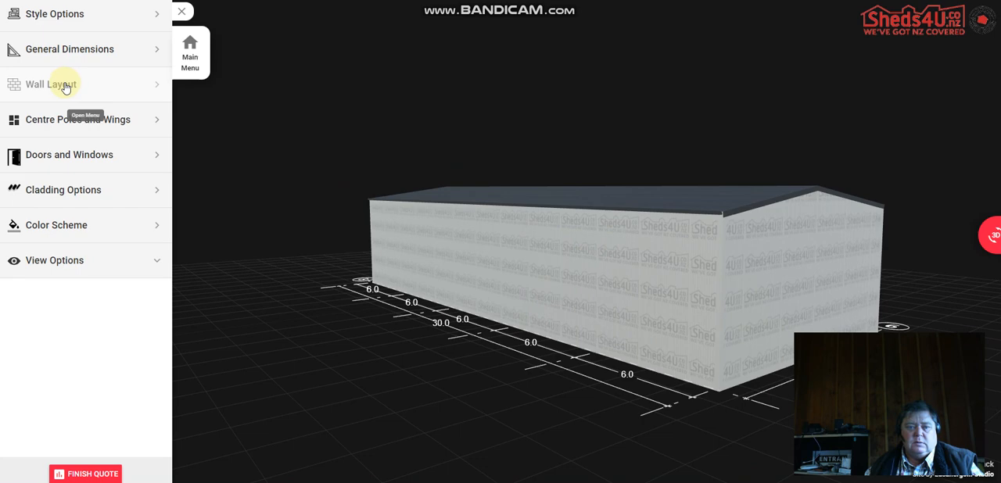
pyautogui.click(49, 84)
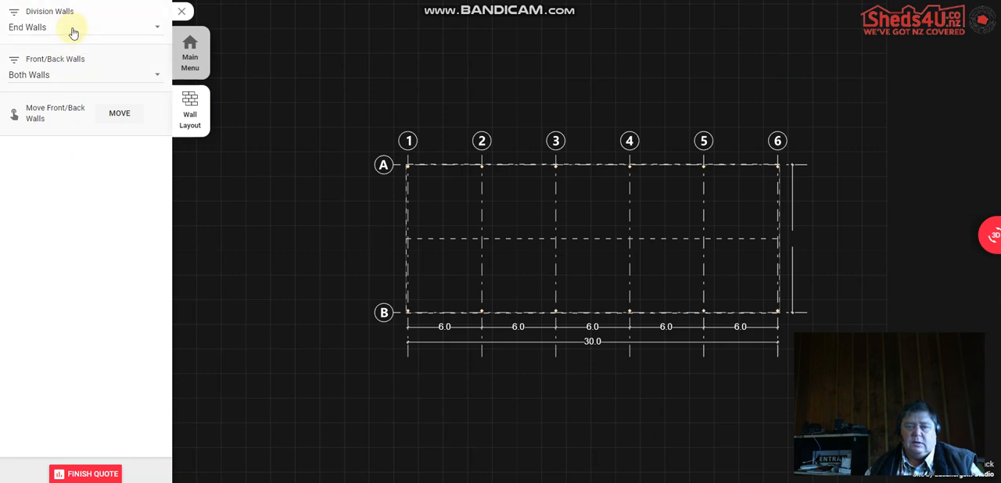
pyautogui.moveTo(94, 118)
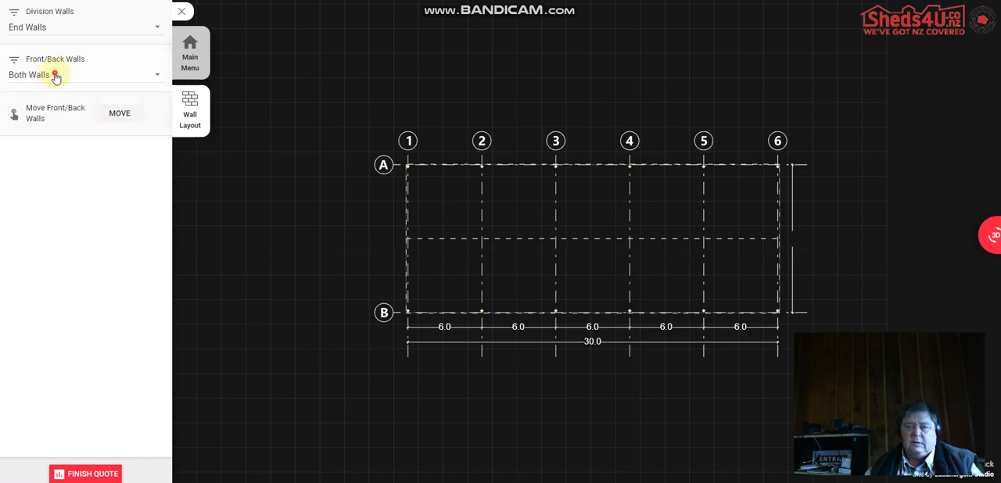
pyautogui.click(78, 74)
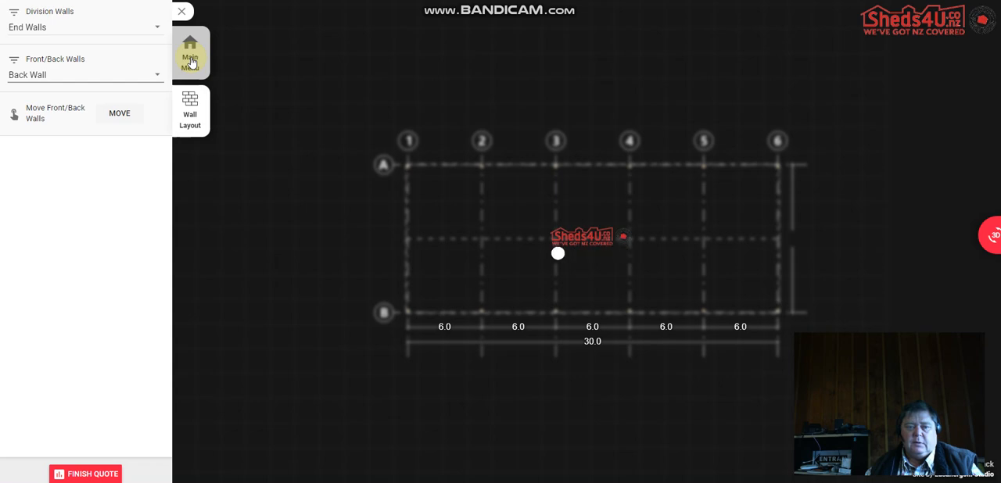
pyautogui.click(189, 49)
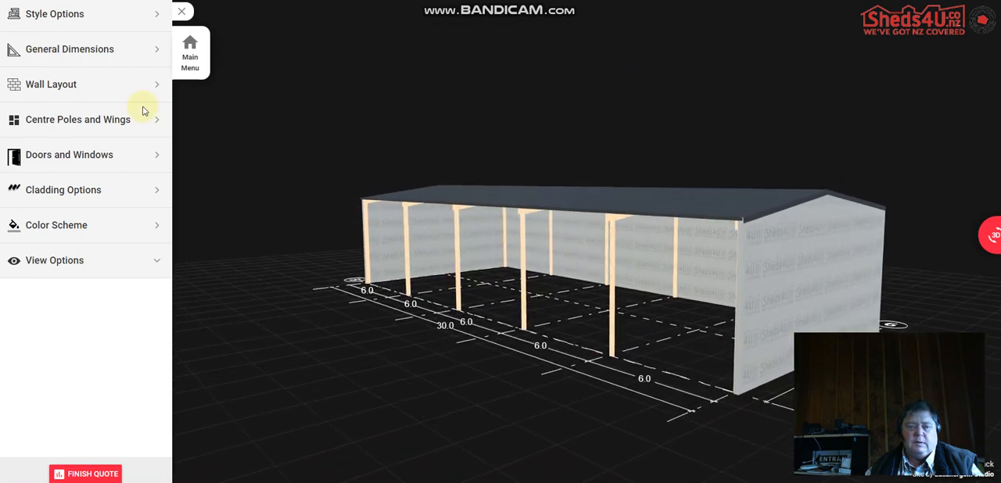
pyautogui.click(50, 85)
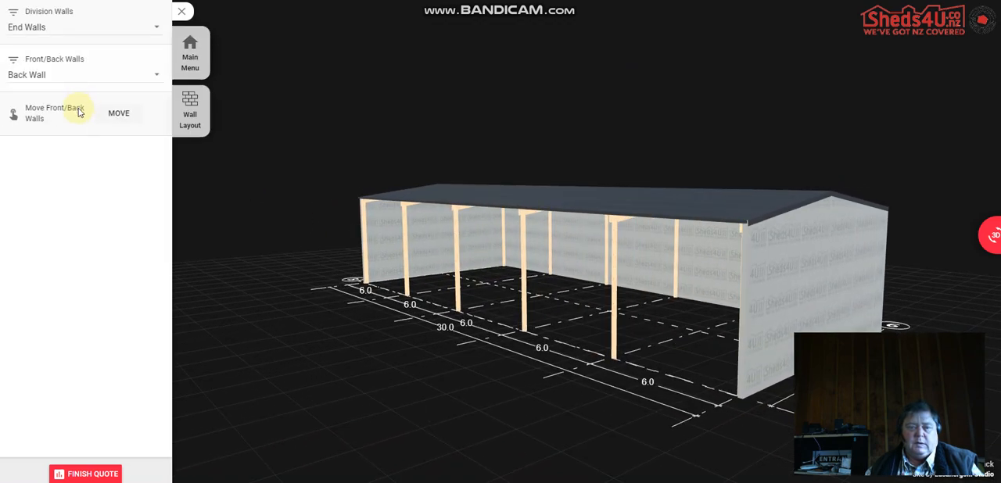
pyautogui.click(190, 109)
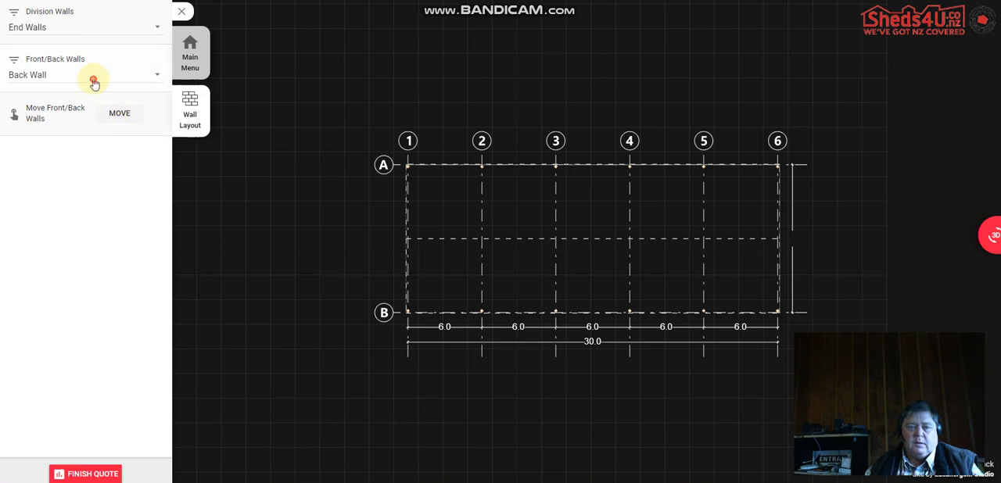
pyautogui.click(90, 76)
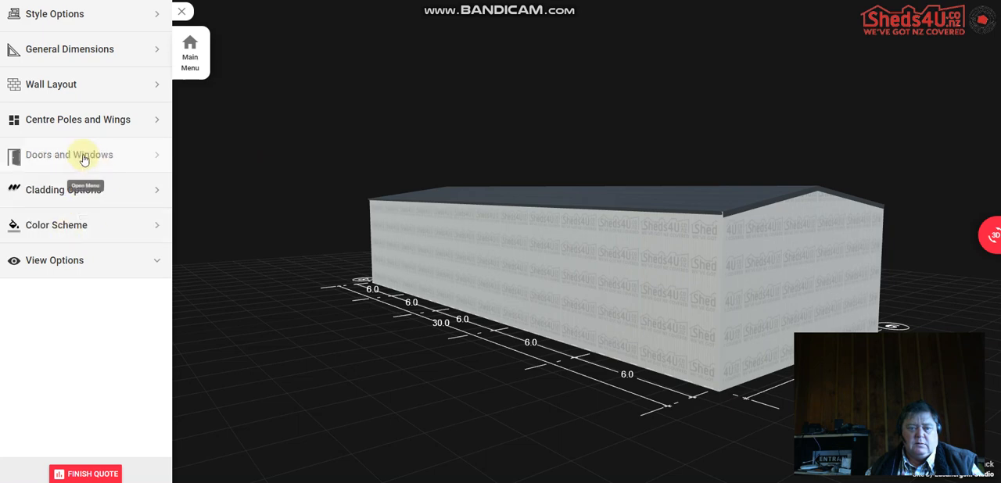
# Step: Add a Front Wing with 4.8 m eave height and 6 m depth
pyautogui.click(85, 154)
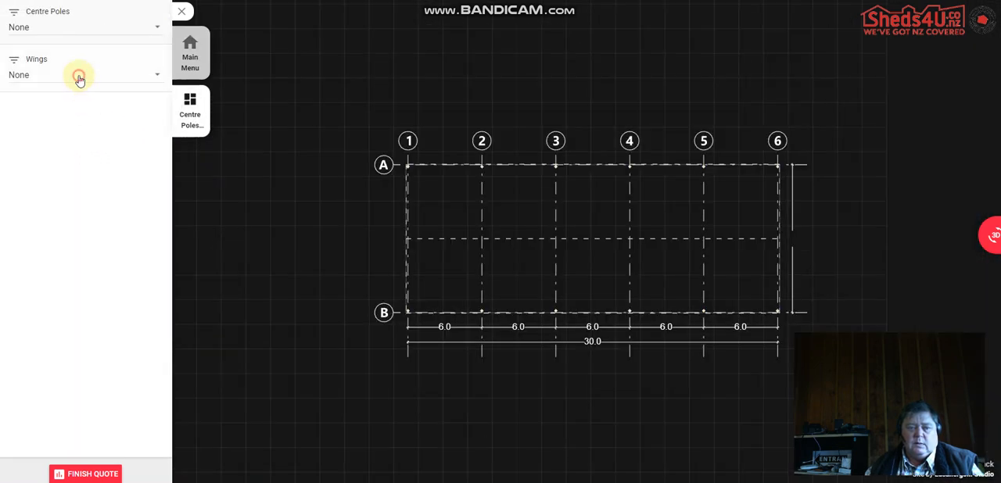
pyautogui.click(78, 74)
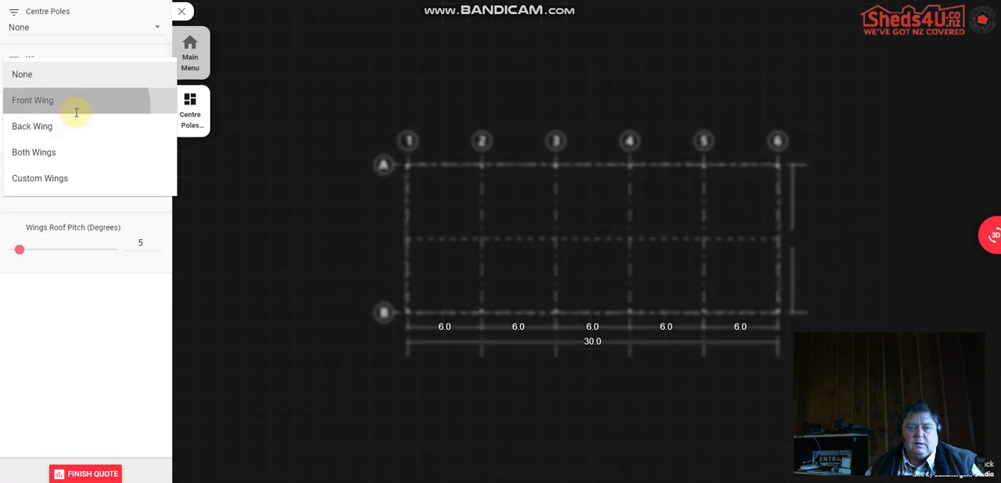
pyautogui.click(33, 100)
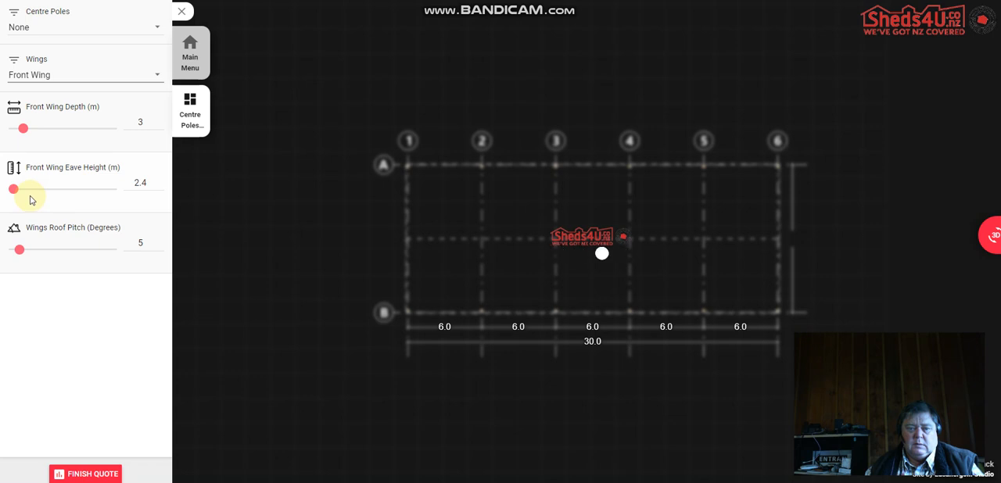
pyautogui.moveTo(13, 189); pyautogui.dragTo(31, 189)
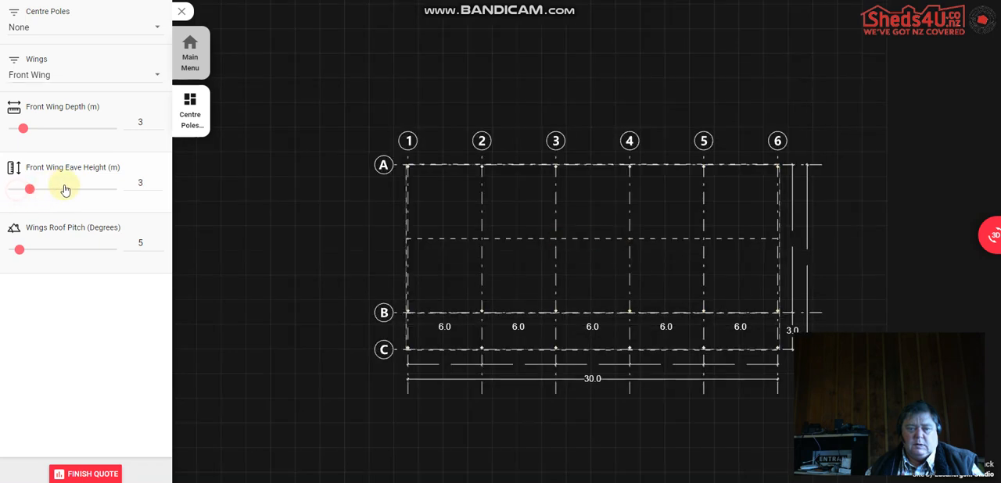
pyautogui.moveTo(29, 189); pyautogui.dragTo(70, 191)
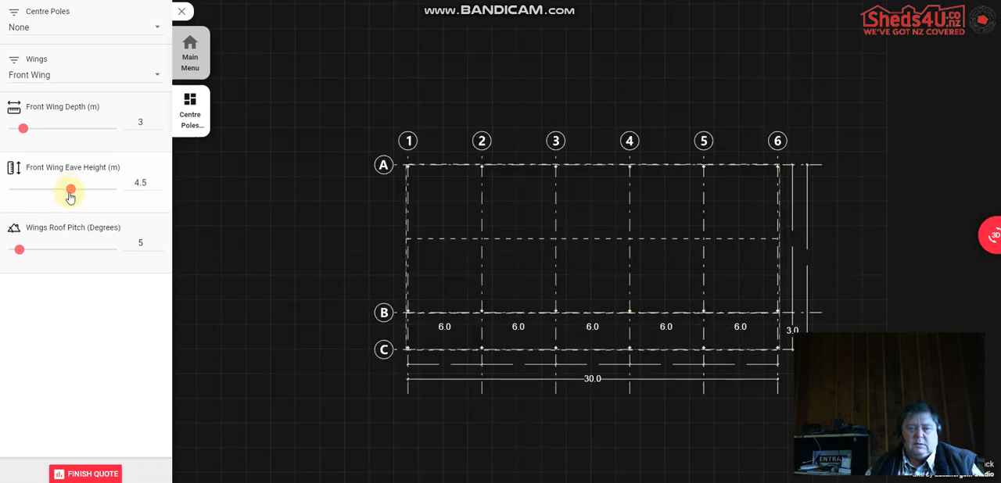
pyautogui.moveTo(69, 190); pyautogui.dragTo(76, 190)
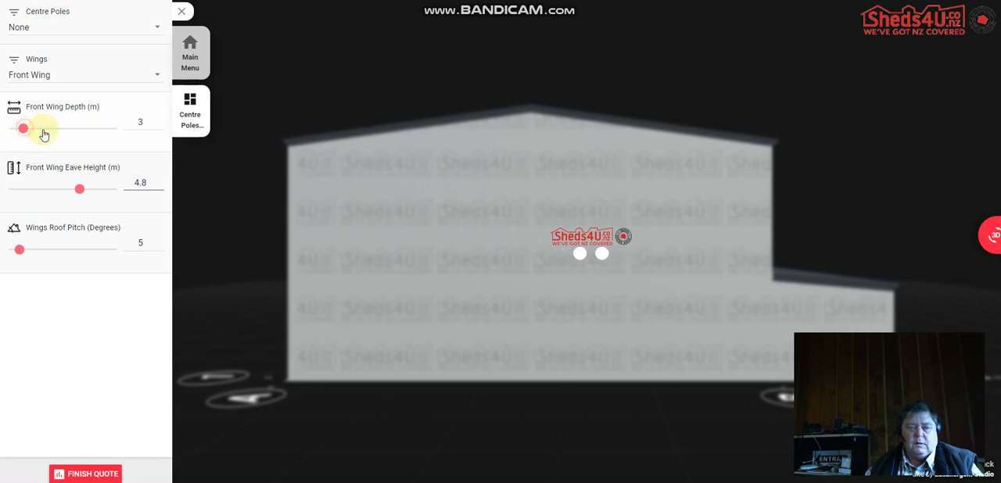
pyautogui.moveTo(23, 128); pyautogui.dragTo(54, 128)
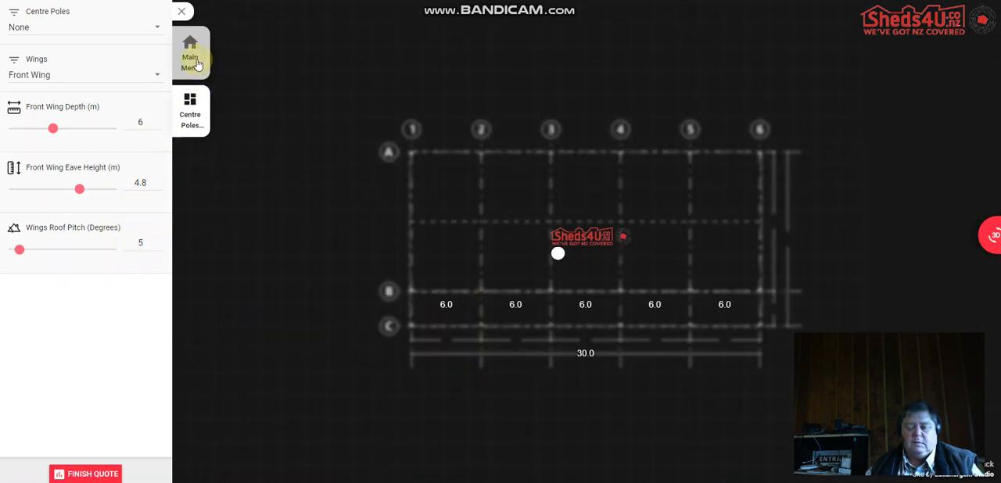
# Step: Orbit around the shed, reopen Centre Poles and Wings, and switch to the 2D bay plan
pyautogui.click(191, 52)
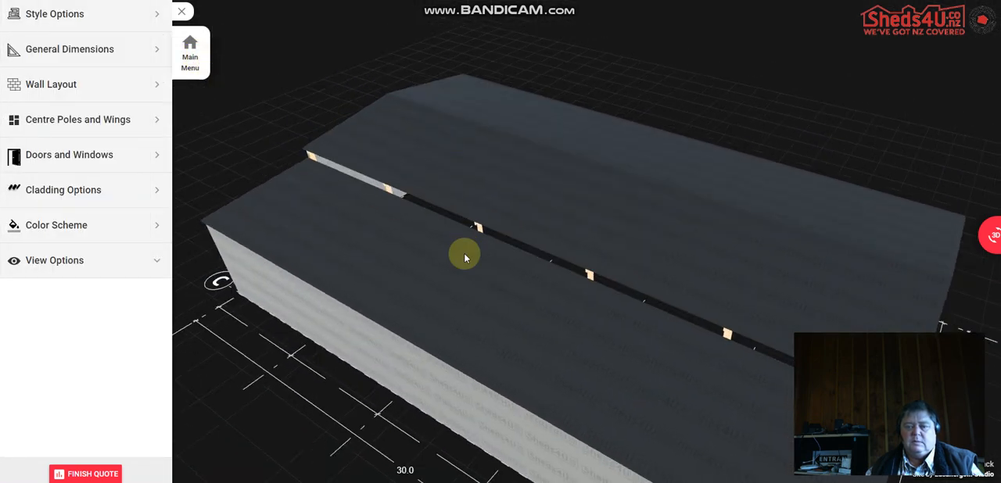
pyautogui.moveTo(464, 256); pyautogui.dragTo(383, 251)
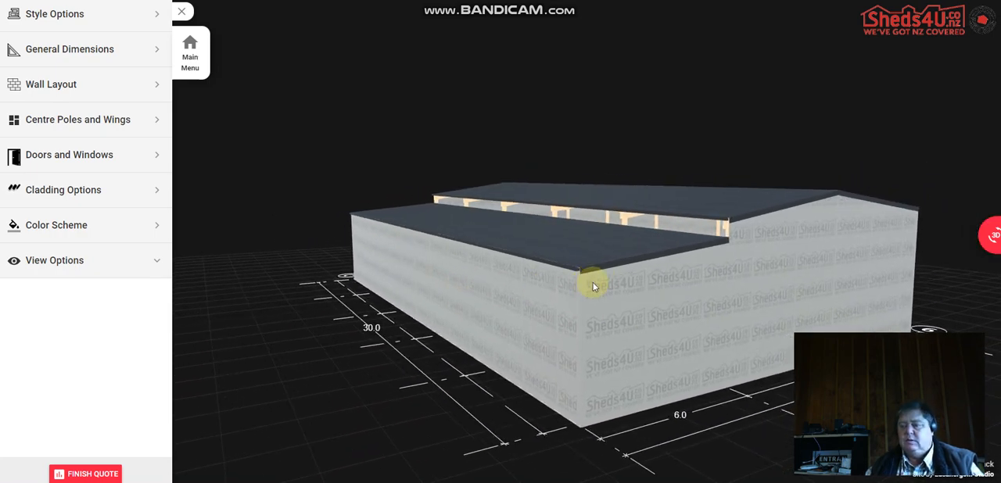
pyautogui.moveTo(593, 286); pyautogui.dragTo(720, 316)
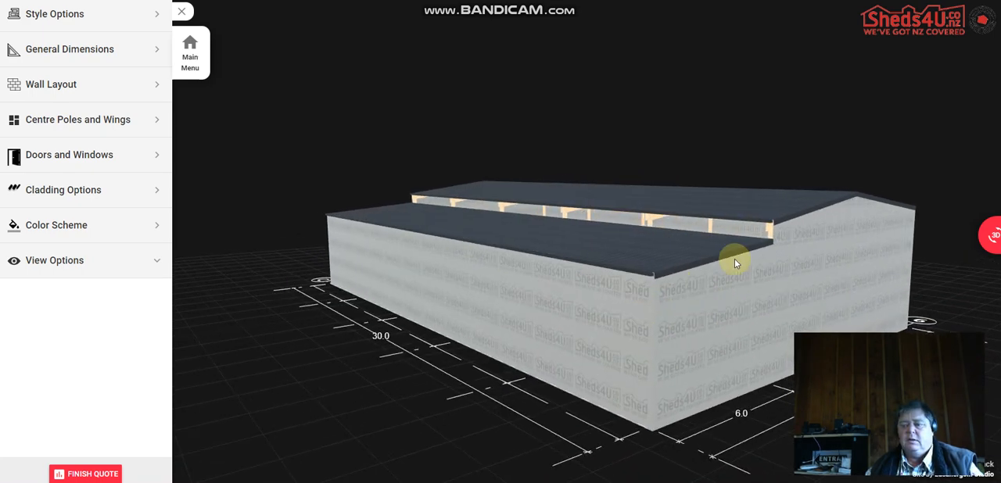
pyautogui.moveTo(735, 262); pyautogui.dragTo(653, 213)
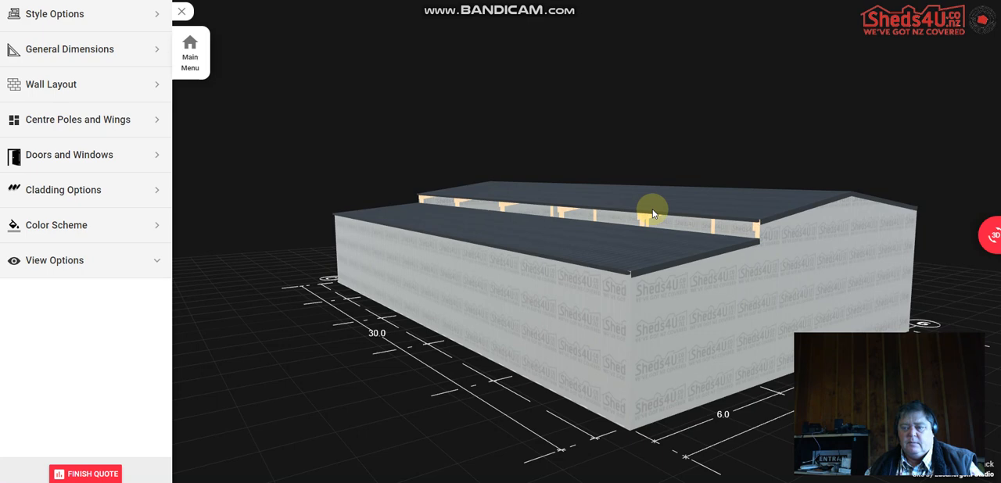
pyautogui.moveTo(460, 212)
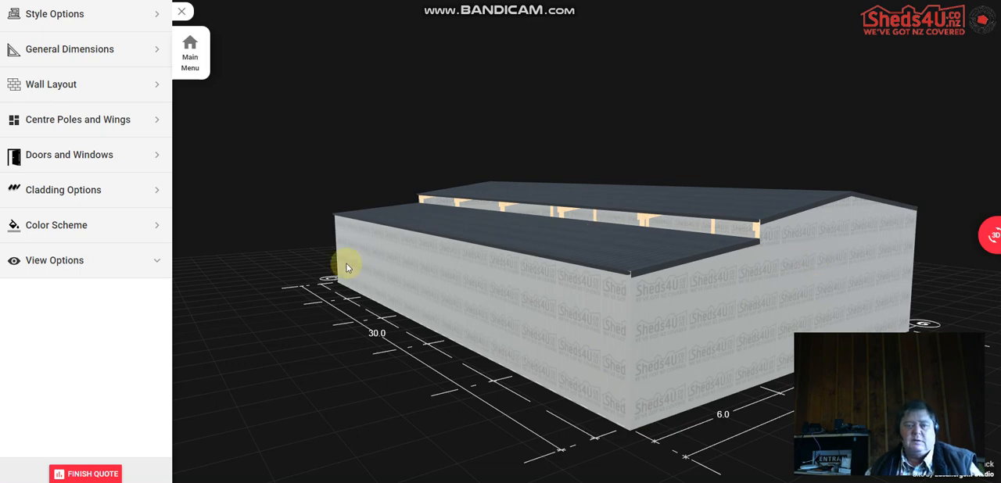
pyautogui.moveTo(66, 54)
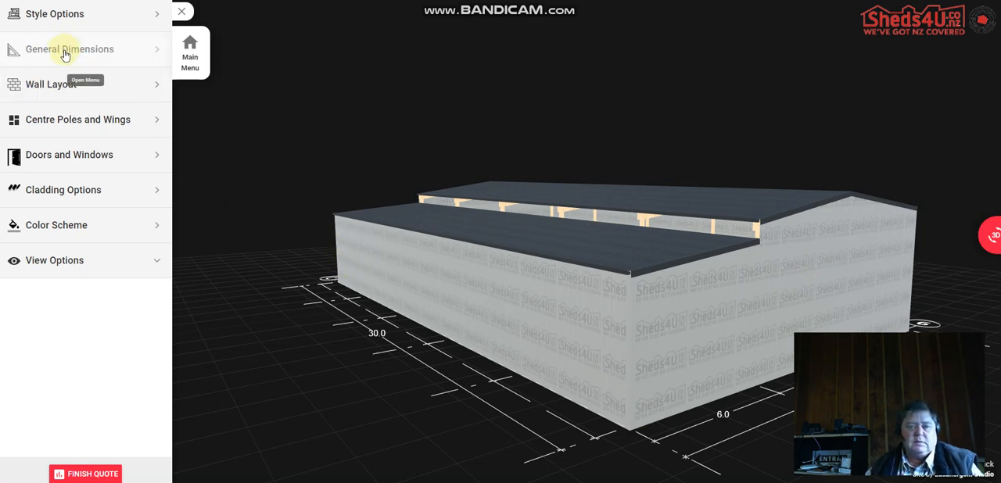
pyautogui.click(77, 119)
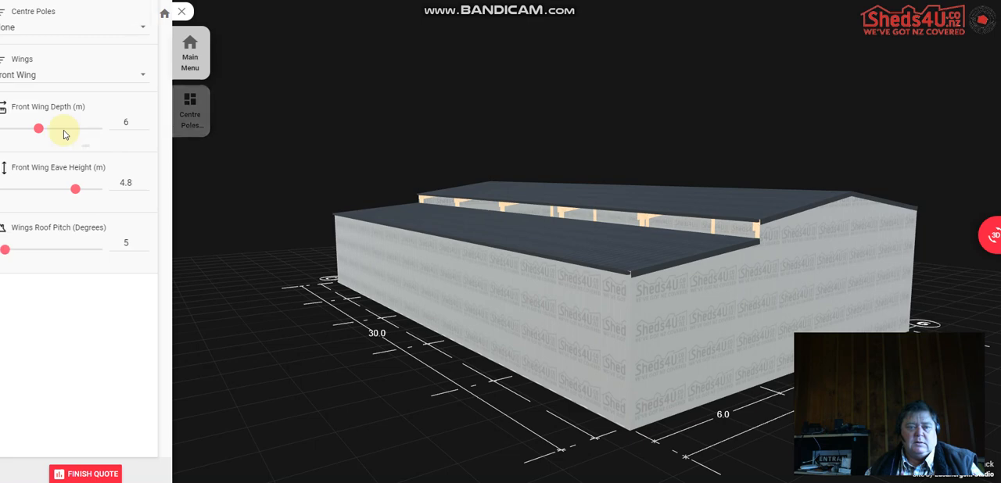
pyautogui.click(993, 234)
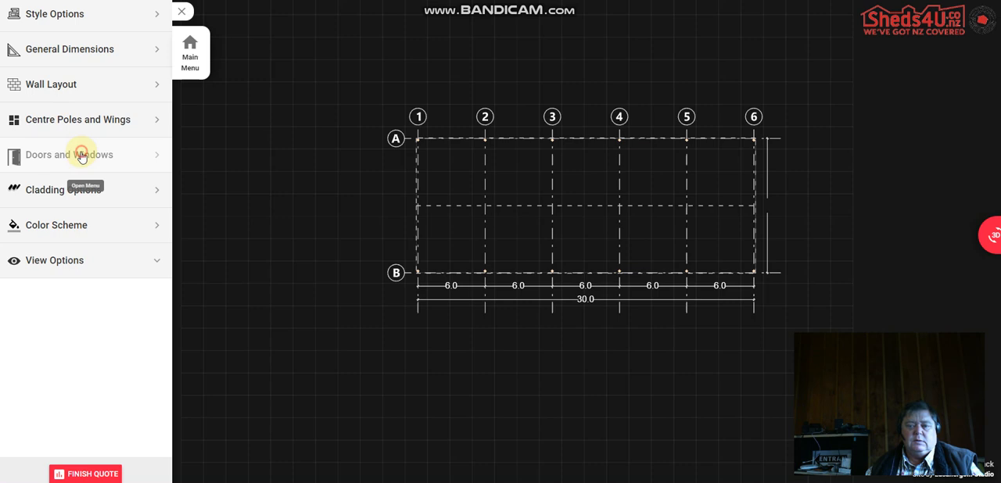
# Step: Place a roller door on a shed wall and raise it to 4.8 m high
pyautogui.click(69, 154)
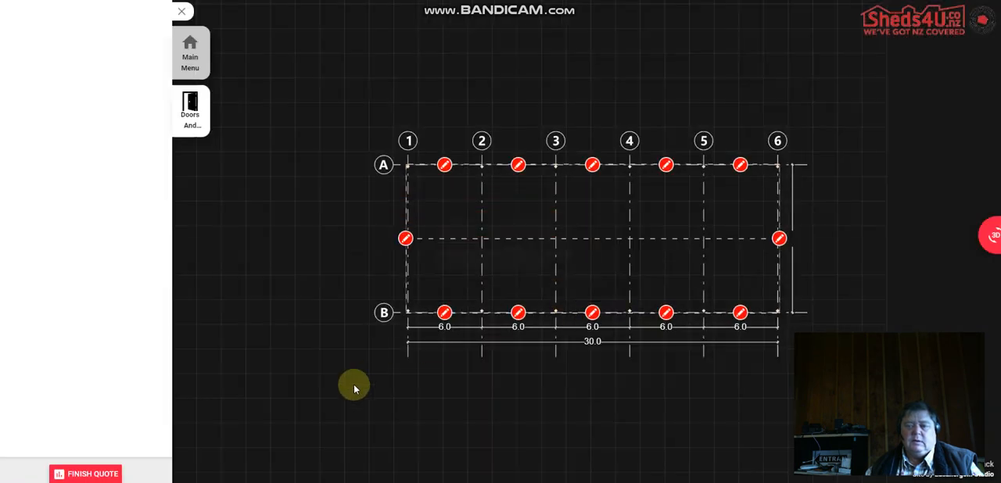
pyautogui.moveTo(602, 329)
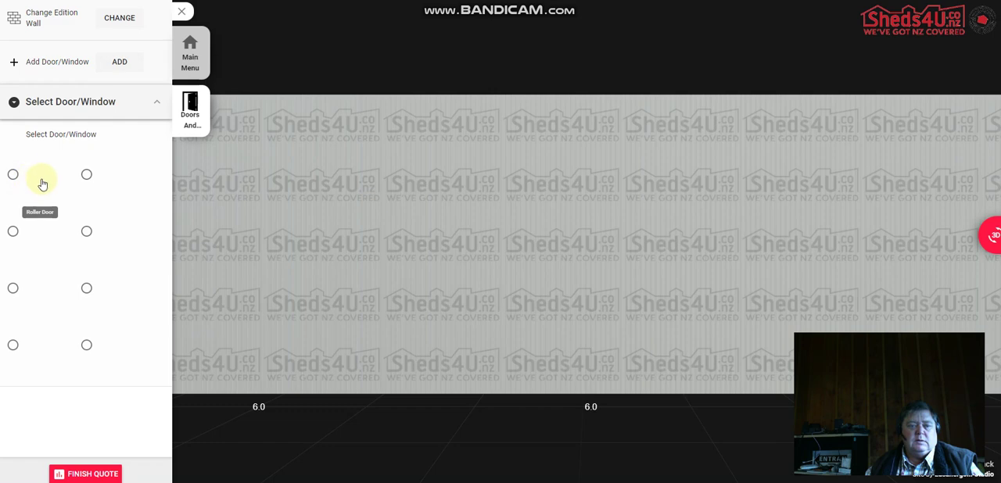
pyautogui.click(12, 174)
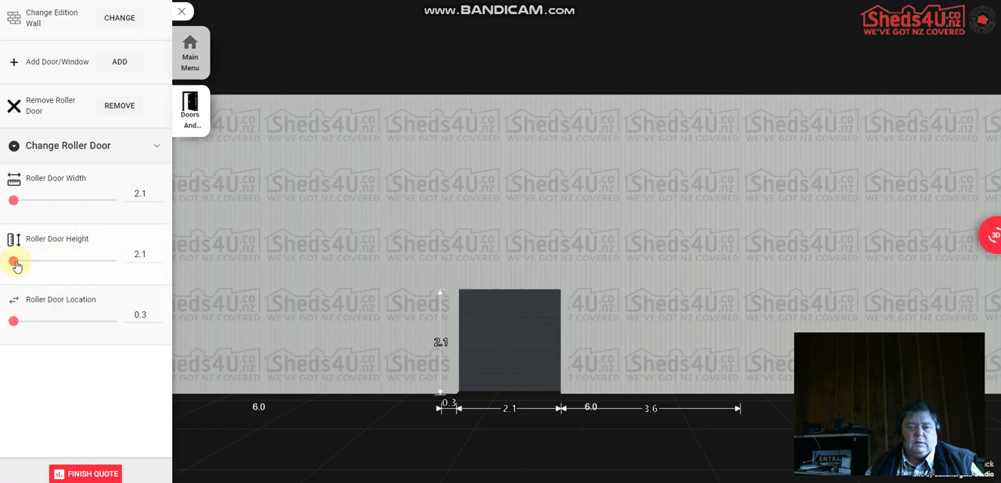
pyautogui.moveTo(13, 261); pyautogui.dragTo(112, 261)
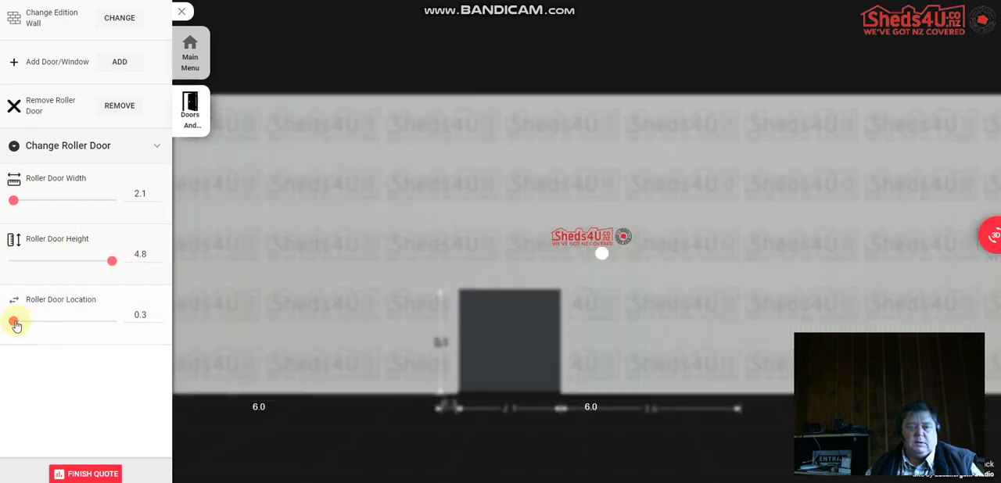
pyautogui.moveTo(14, 201); pyautogui.dragTo(112, 201)
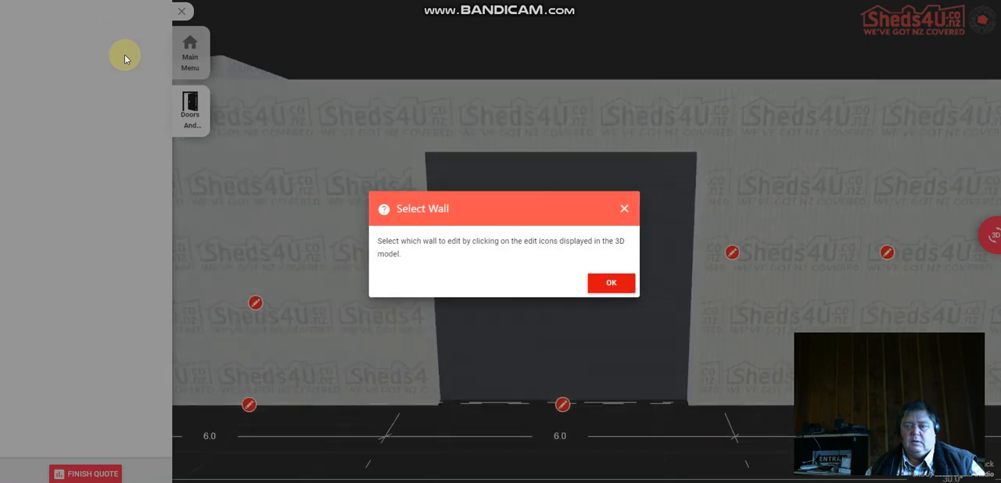
# Step: Add a second 4.8 m square roller door, centred in its bay at 0.6 m location
pyautogui.click(611, 282)
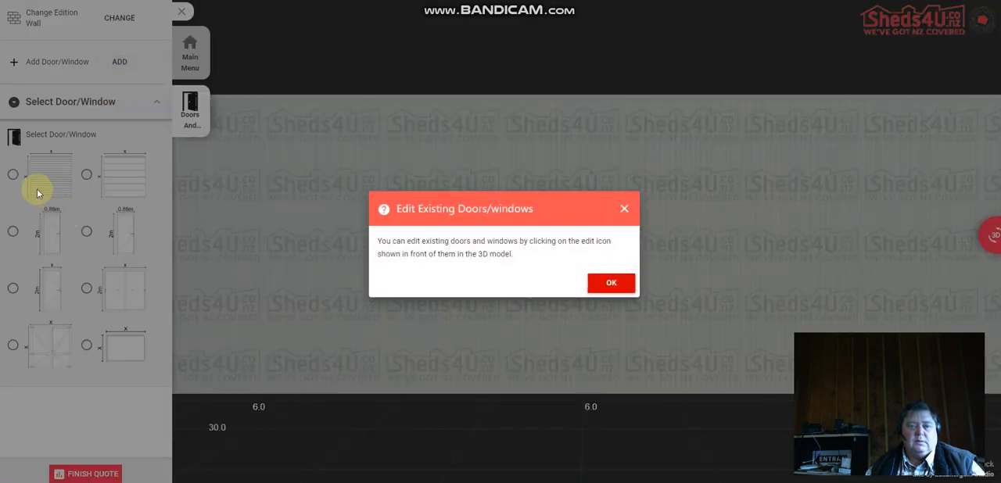
pyautogui.click(611, 283)
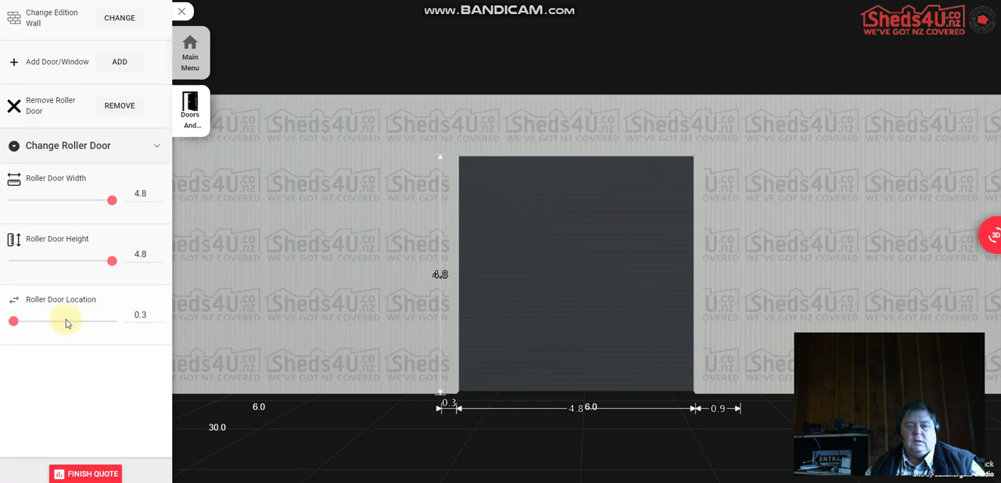
pyautogui.moveTo(13, 321); pyautogui.dragTo(63, 322)
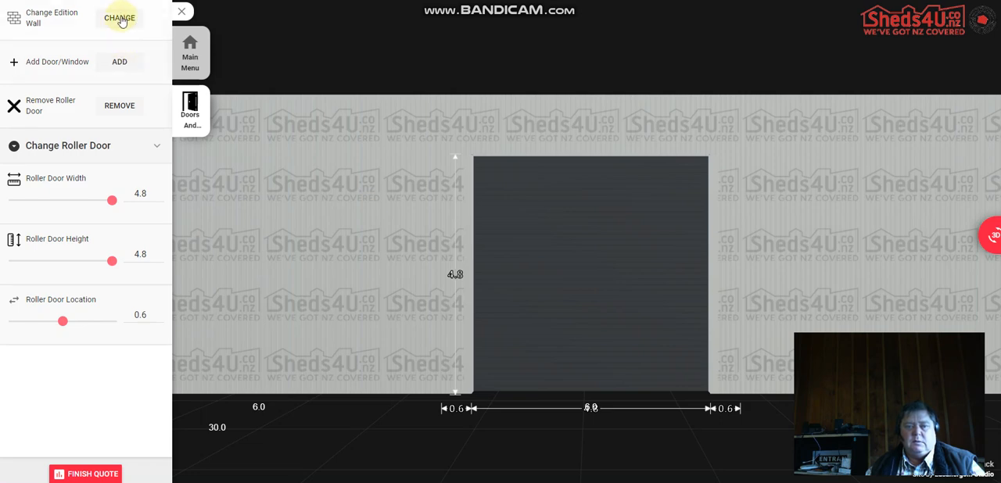
pyautogui.click(122, 17)
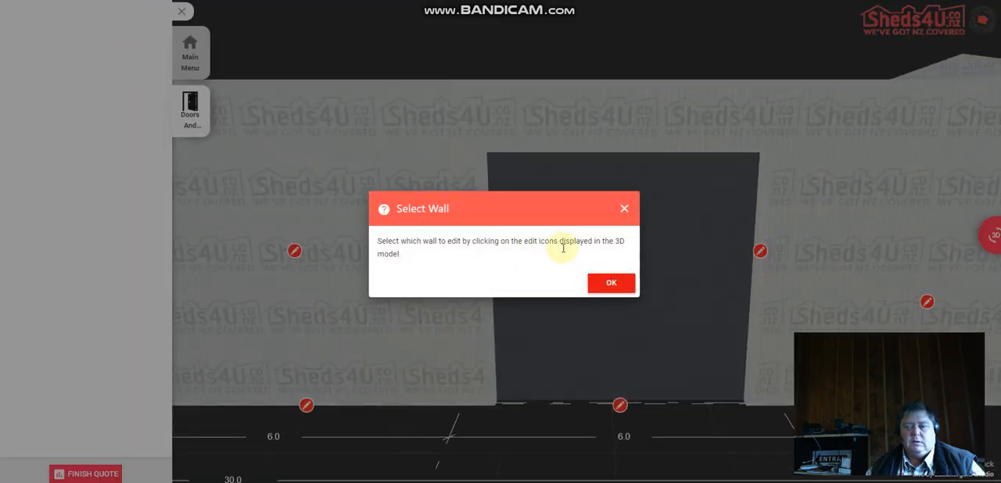
pyautogui.click(612, 283)
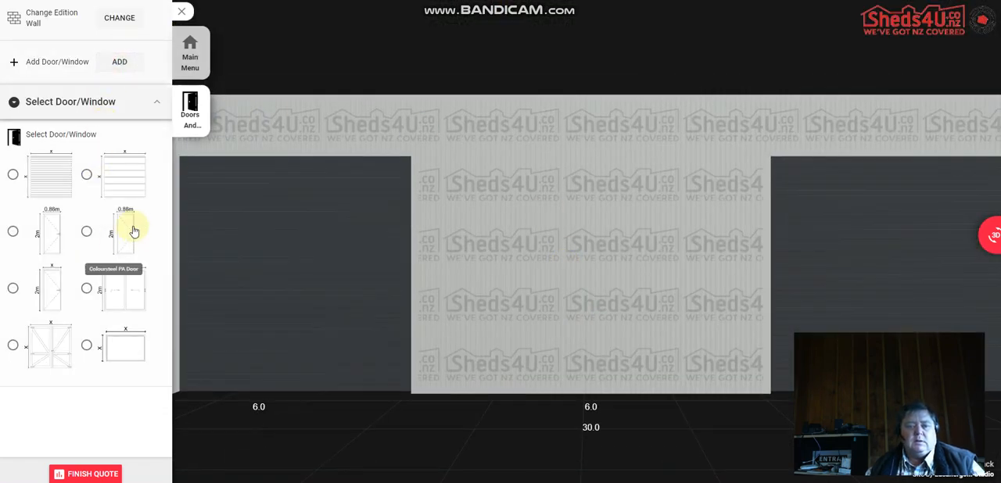
# Step: Add a Coloursteel PA door positioned 3 m along the middle bay
pyautogui.click(87, 231)
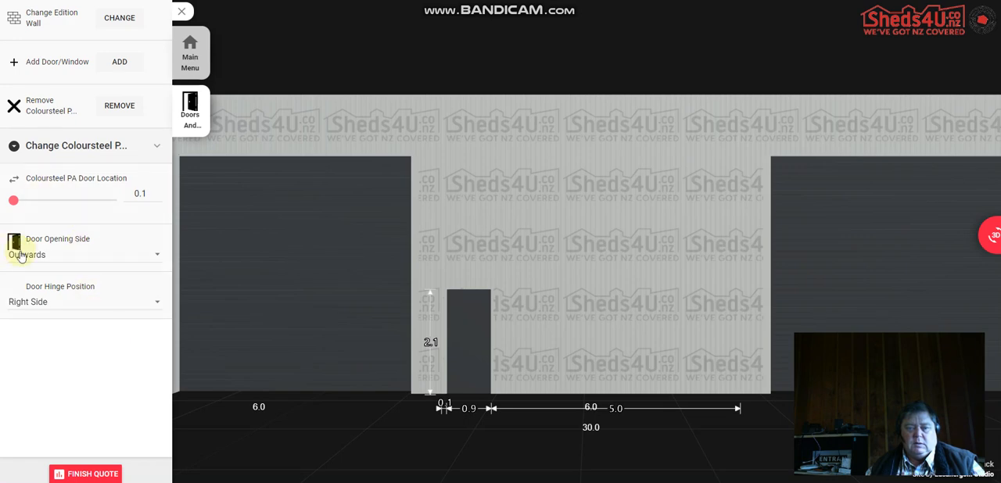
pyautogui.moveTo(13, 200); pyautogui.dragTo(86, 200)
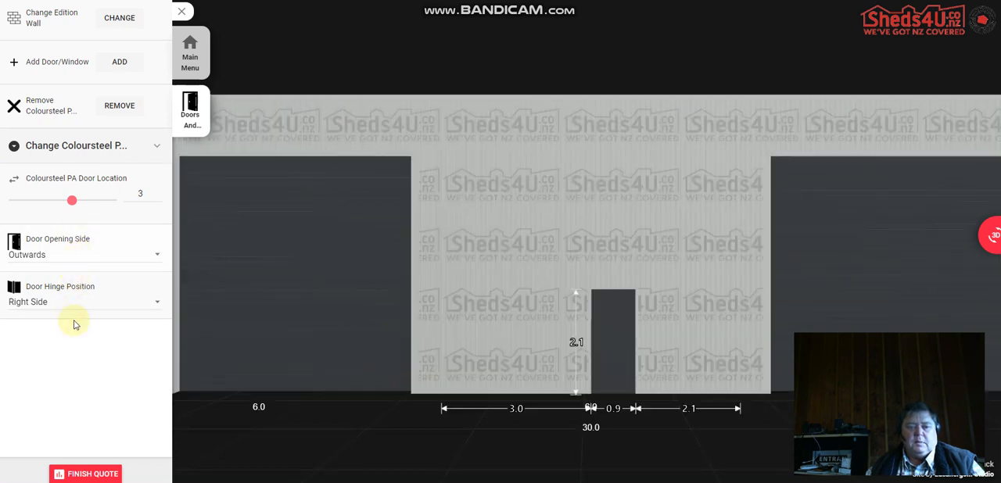
pyautogui.moveTo(96, 254)
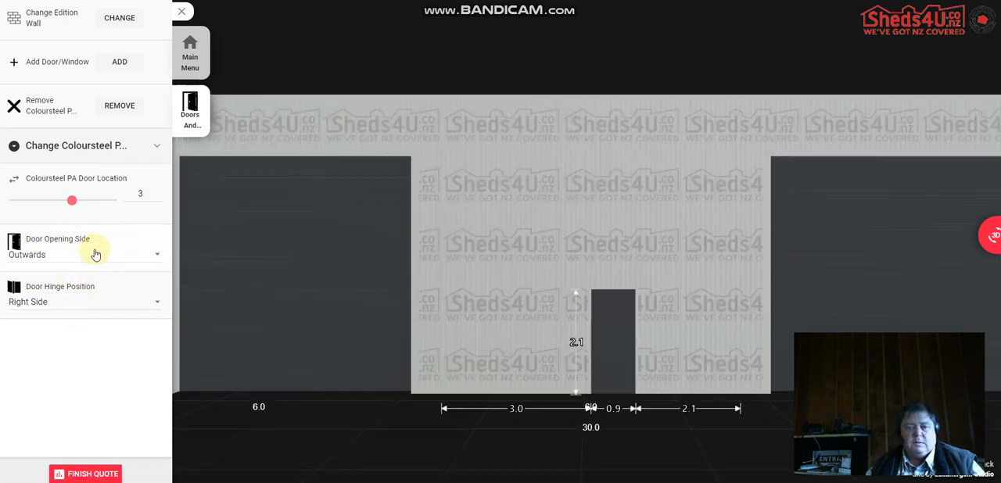
pyautogui.moveTo(82, 312)
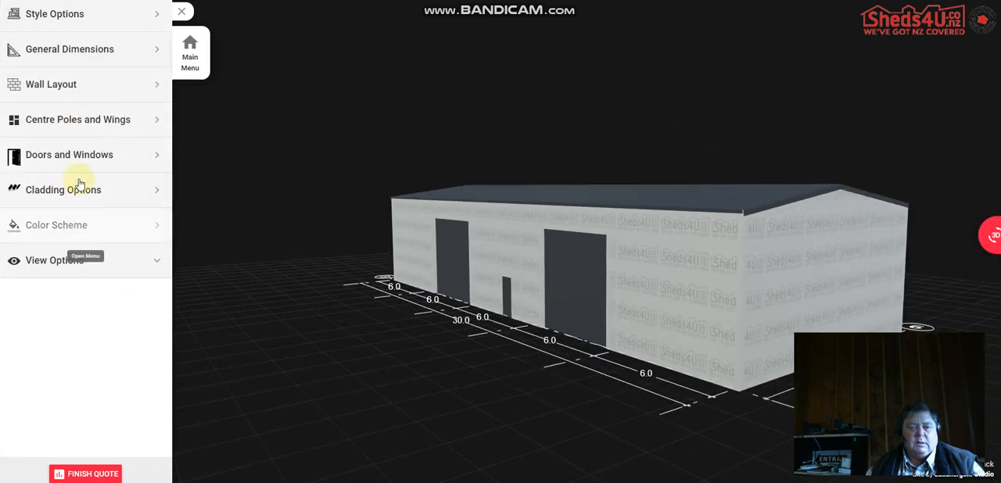
pyautogui.click(62, 189)
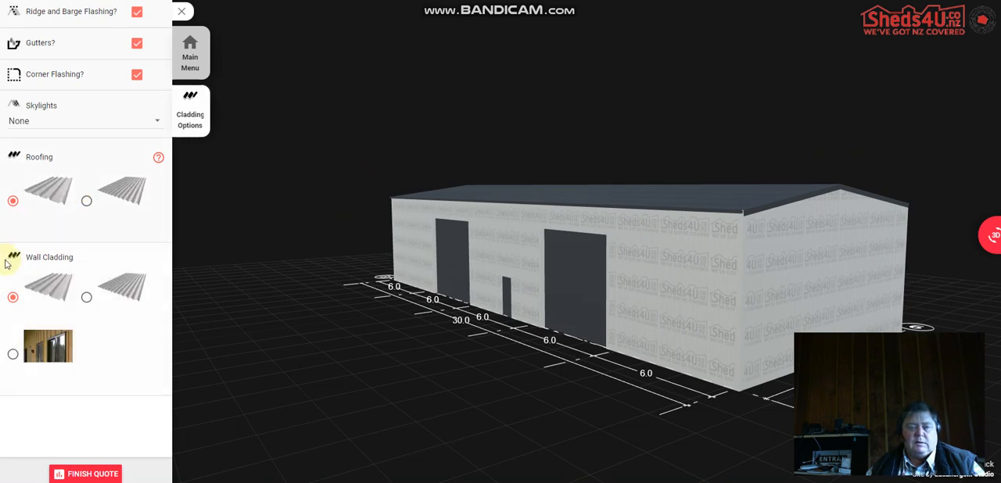
# Step: Switch the roofing to the second profile and set the wall cladding to Corrugated
pyautogui.click(86, 200)
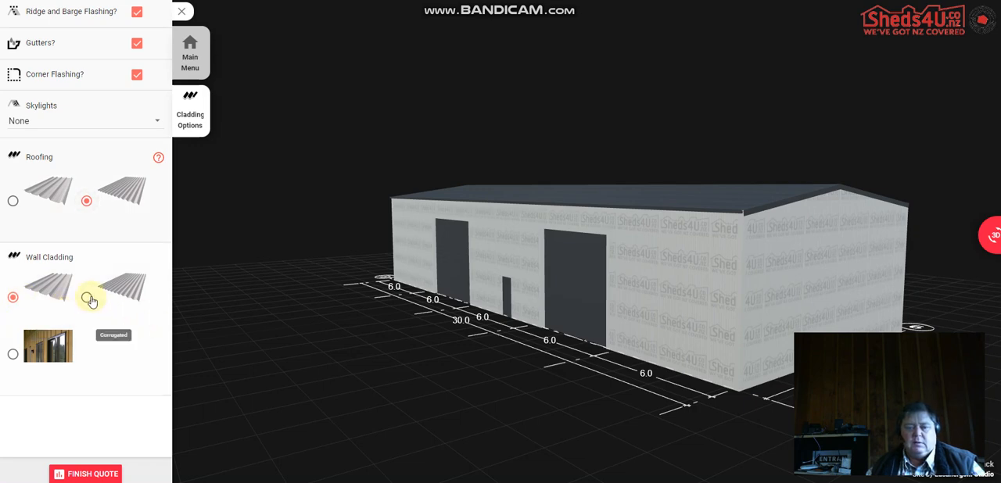
pyautogui.click(87, 296)
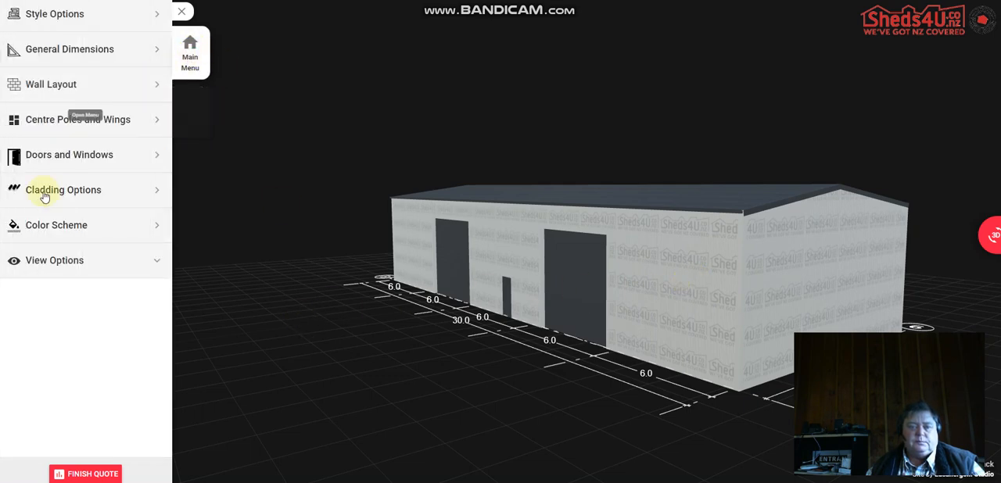
pyautogui.moveTo(74, 160)
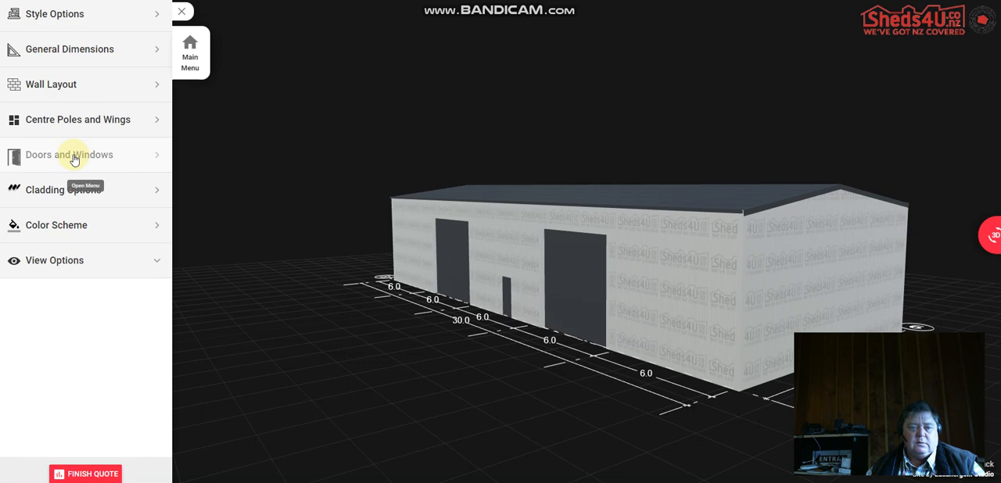
pyautogui.click(75, 154)
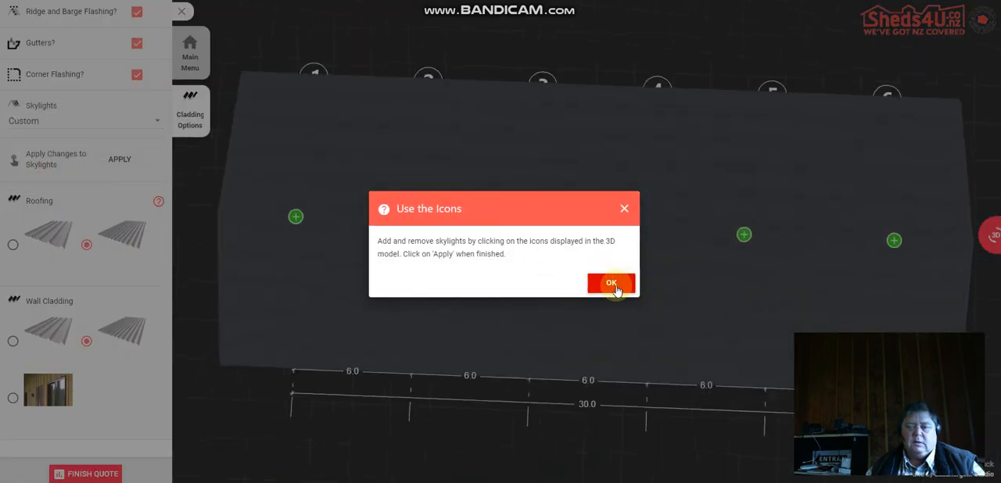
# Step: Add skylights to roof bays 2 and 4 and apply them to the roof
pyautogui.click(612, 283)
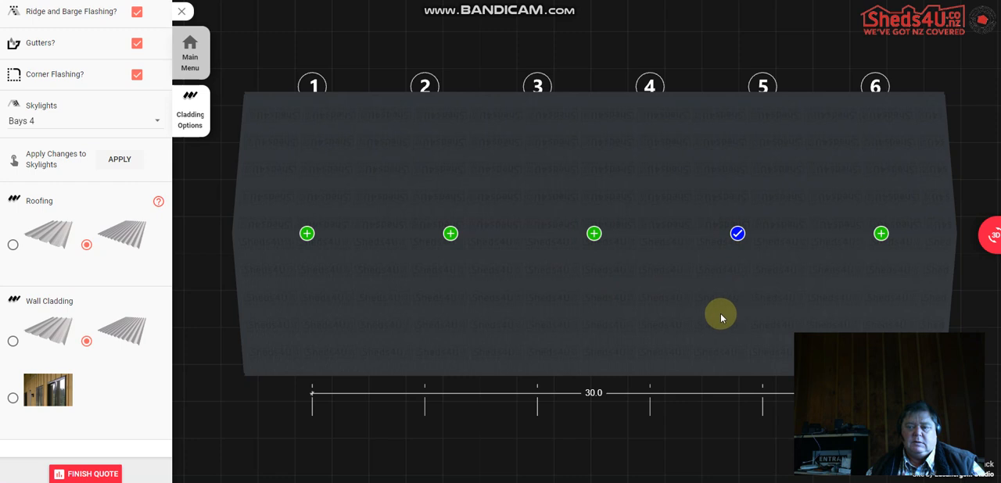
pyautogui.click(451, 233)
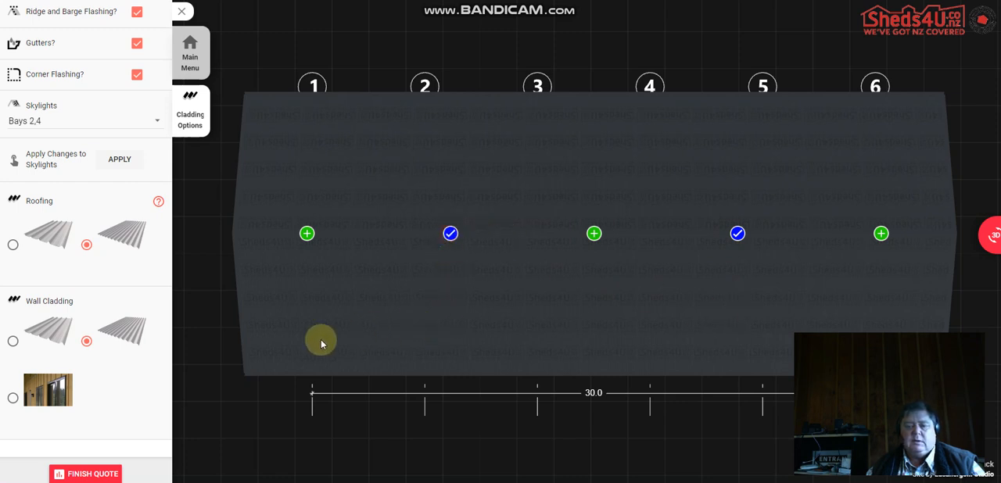
pyautogui.moveTo(524, 258)
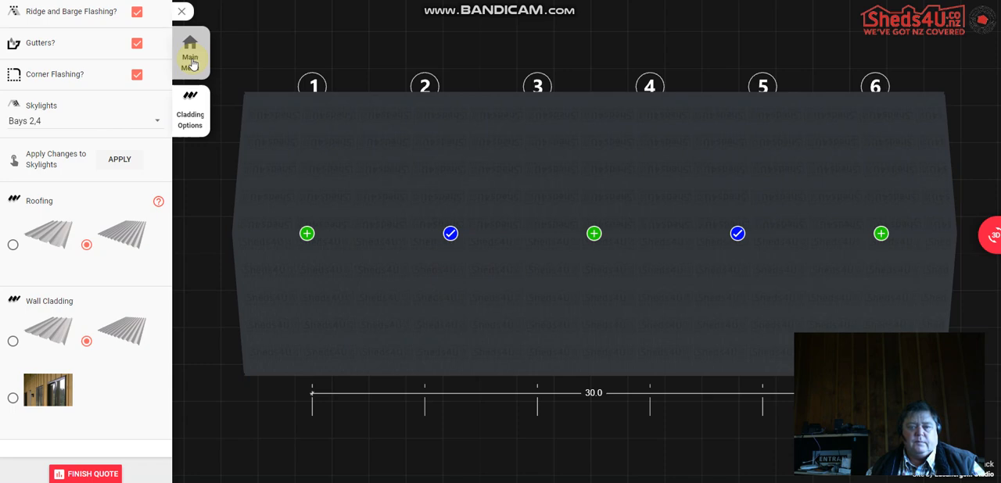
pyautogui.click(119, 159)
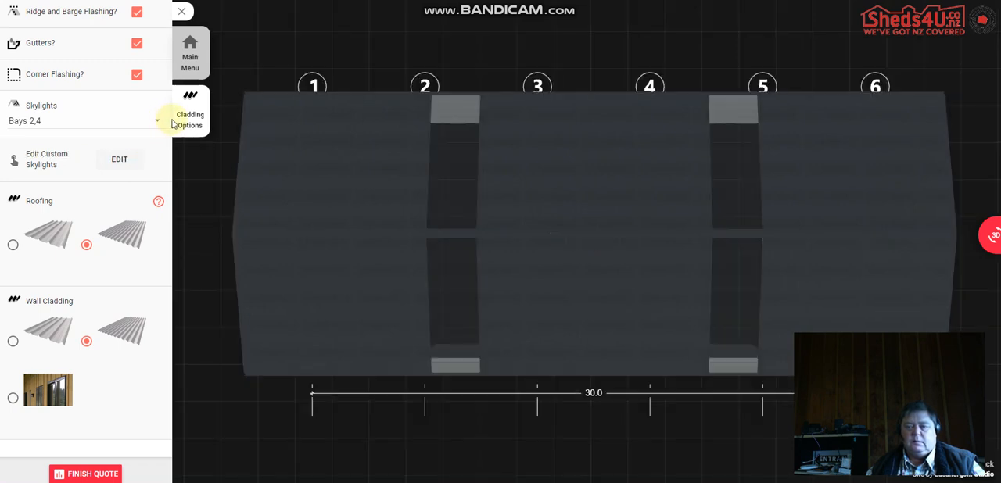
pyautogui.click(190, 49)
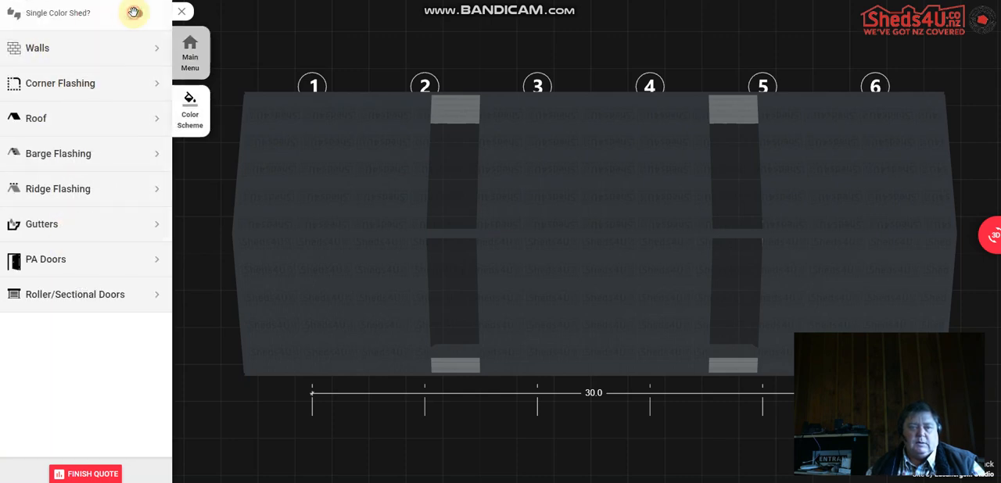
# Step: Colour the entire shed Zincalume via Single Color Shed, then turn single-colour mode off
pyautogui.click(134, 13)
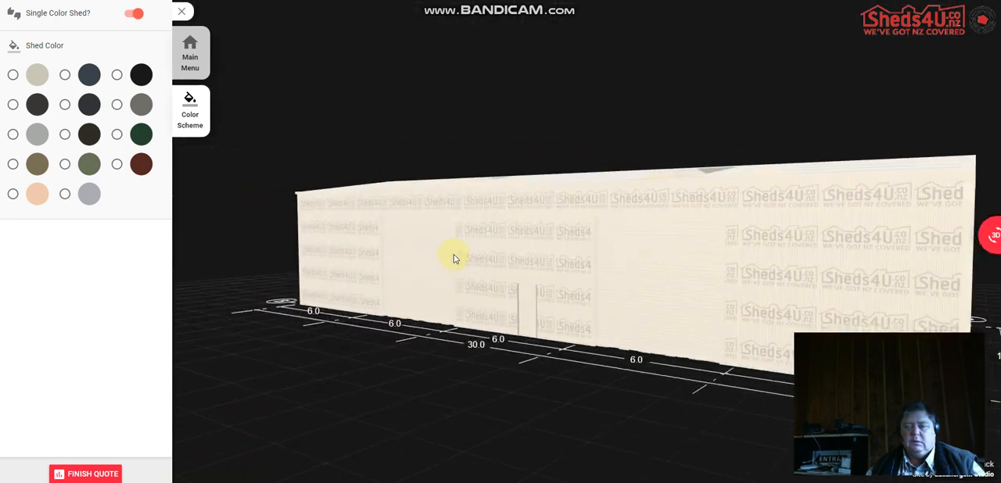
pyautogui.moveTo(454, 258); pyautogui.dragTo(606, 269)
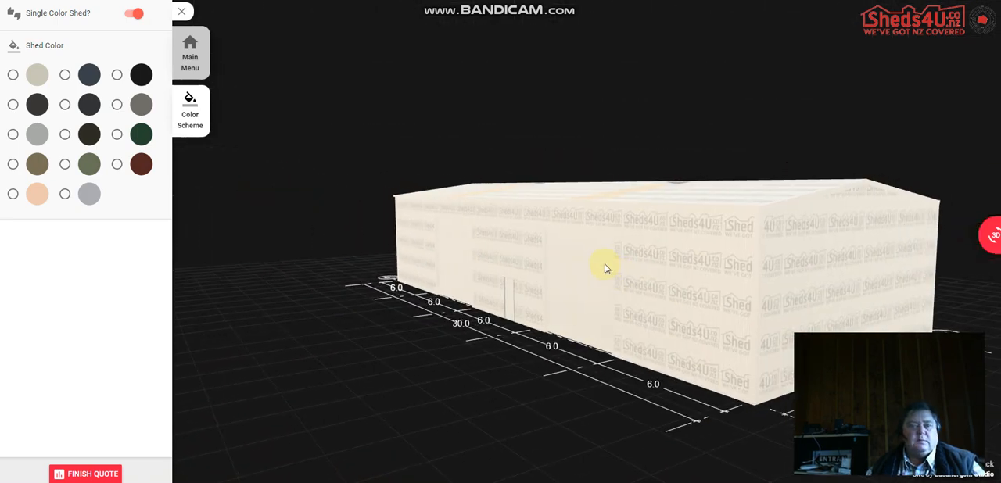
pyautogui.click(65, 194)
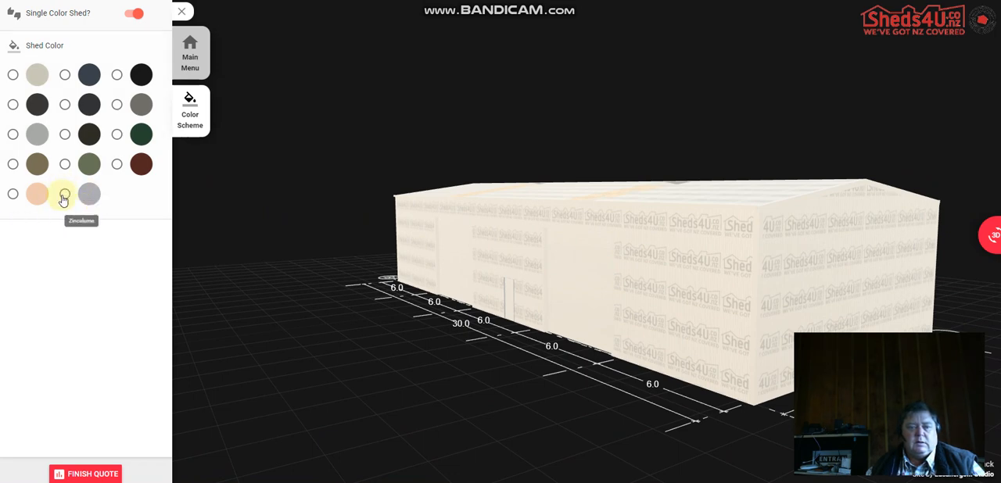
pyautogui.click(65, 193)
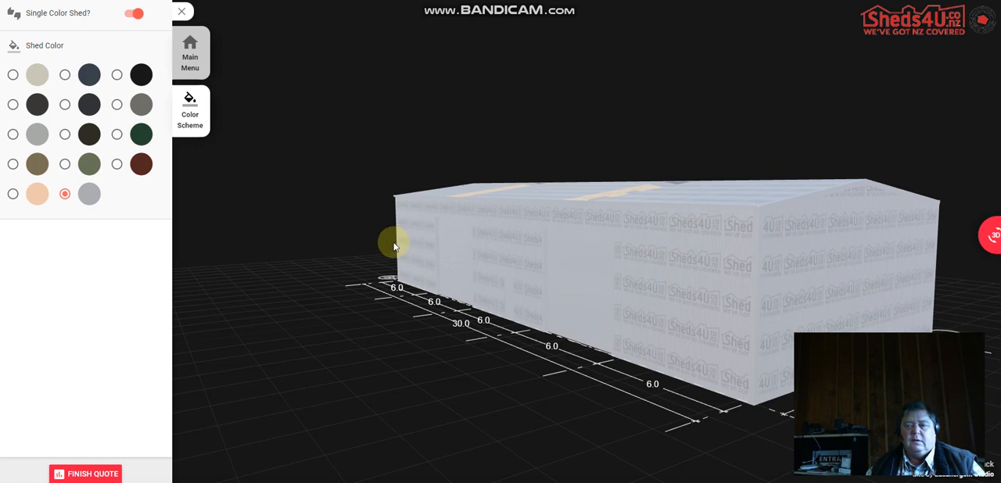
pyautogui.click(134, 13)
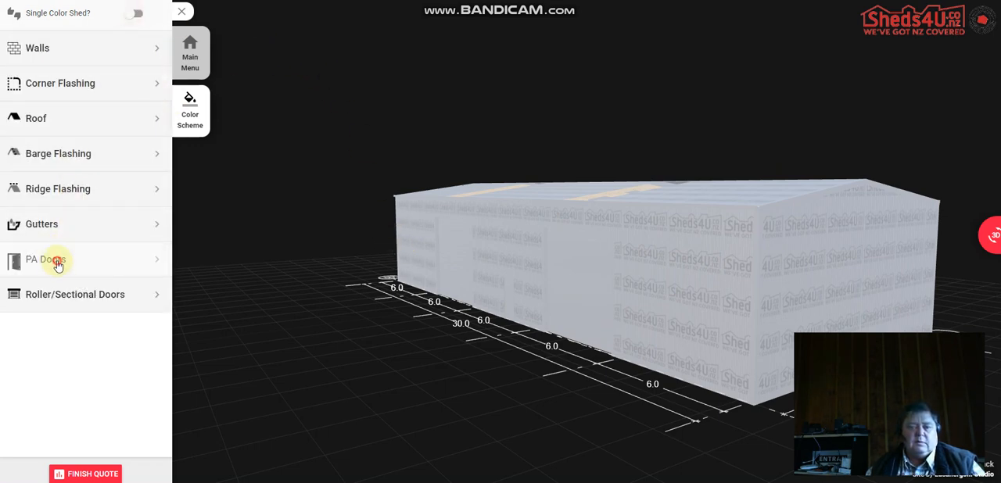
pyautogui.click(58, 259)
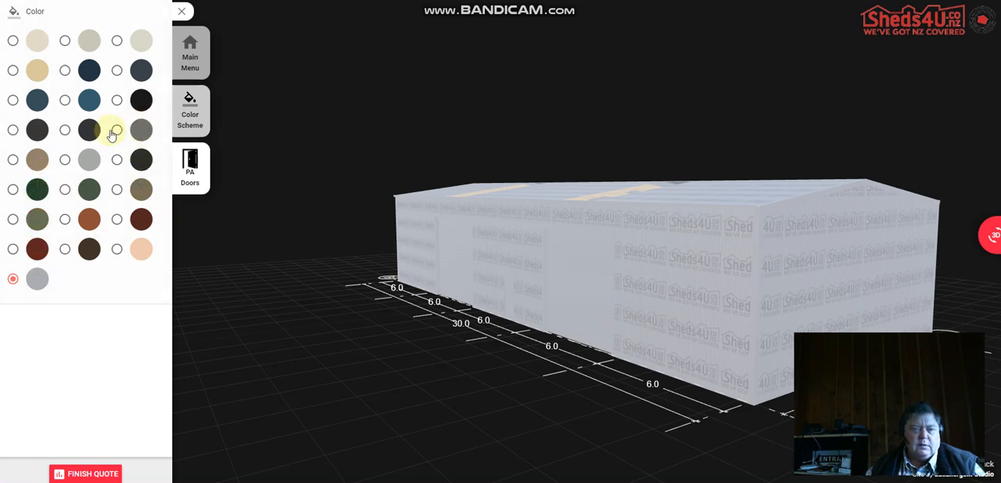
# Step: Give the PA door and both roller doors a dark grey colour
pyautogui.click(64, 130)
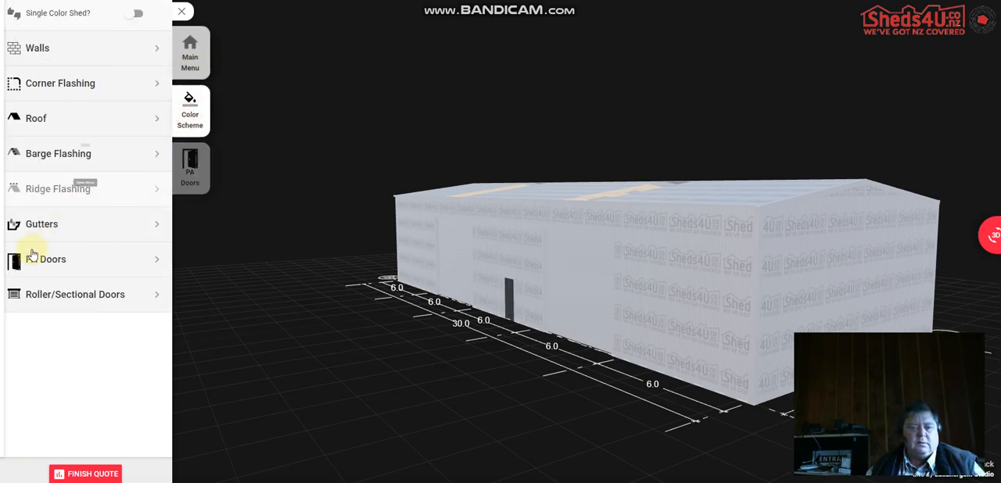
pyautogui.click(190, 109)
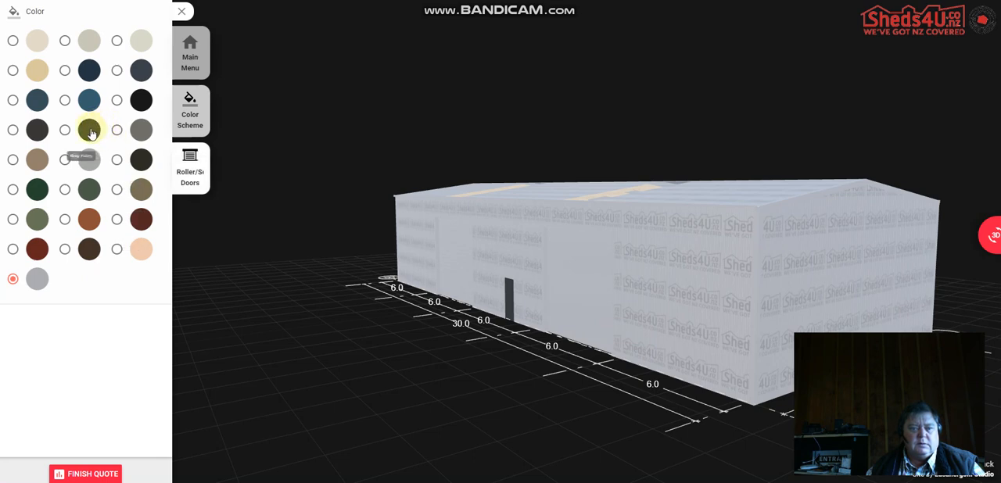
pyautogui.click(64, 129)
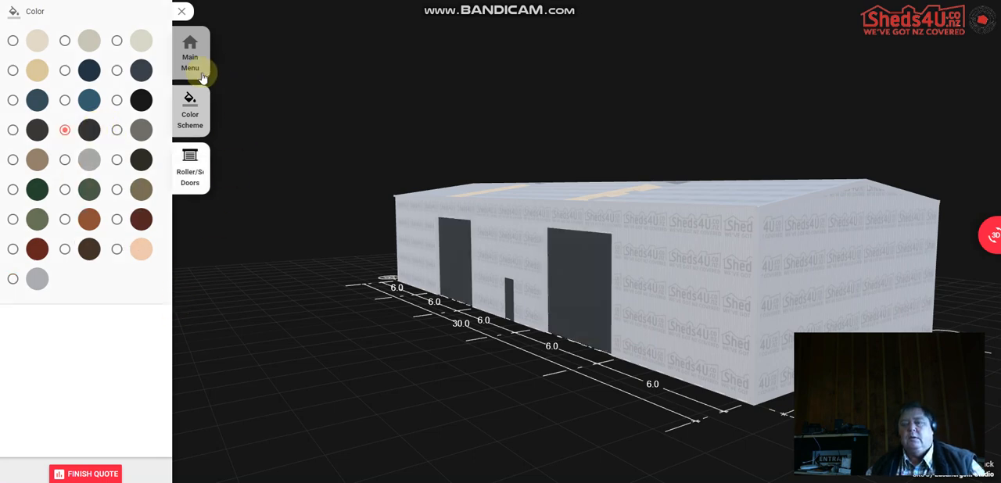
pyautogui.moveTo(190, 114)
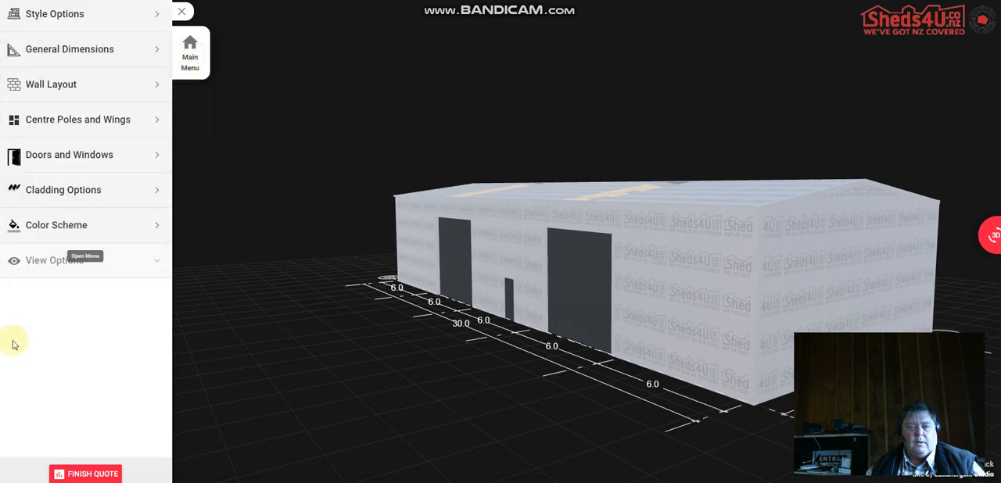
pyautogui.click(54, 260)
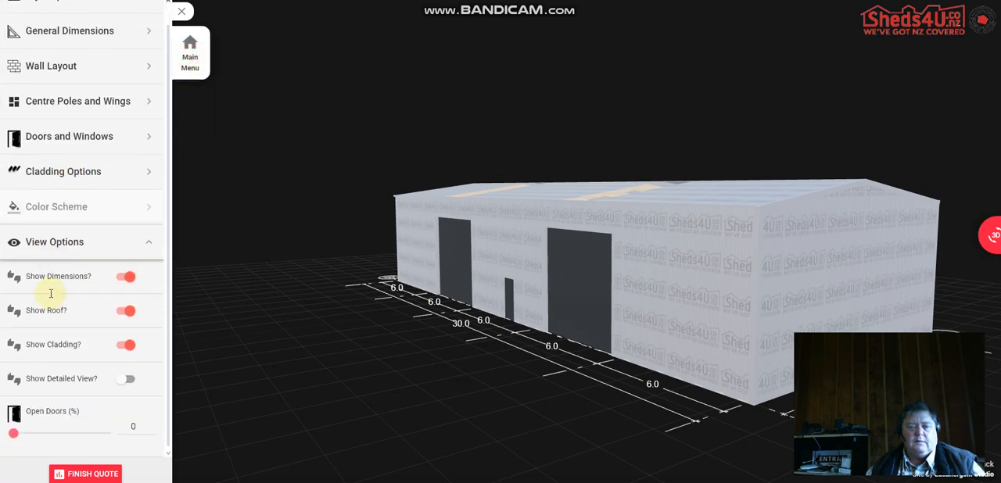
# Step: Hide and restore dimension lines and cladding, then enable Show Detailed View
pyautogui.click(125, 276)
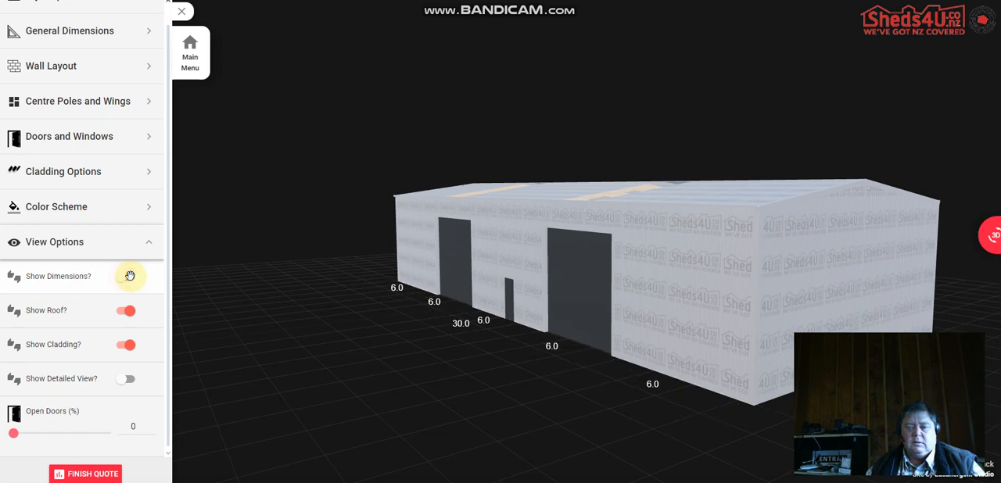
pyautogui.click(126, 277)
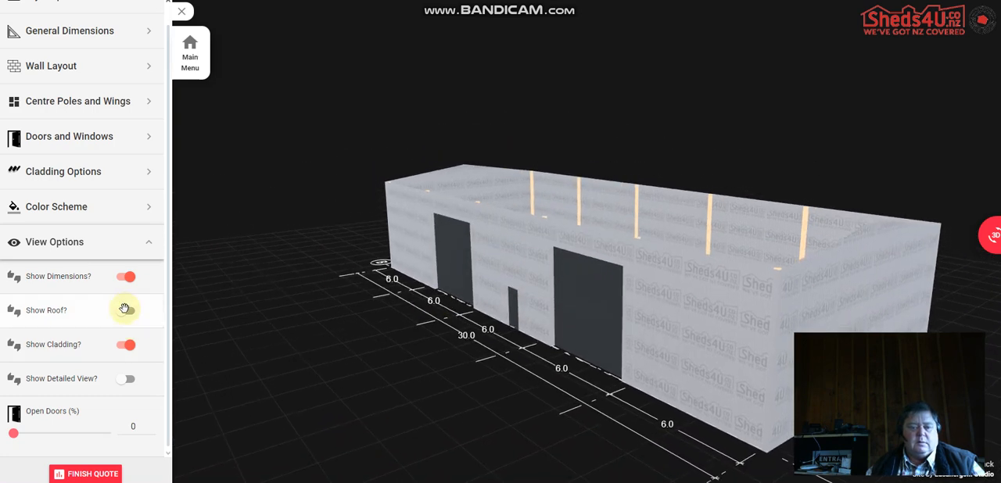
pyautogui.click(125, 345)
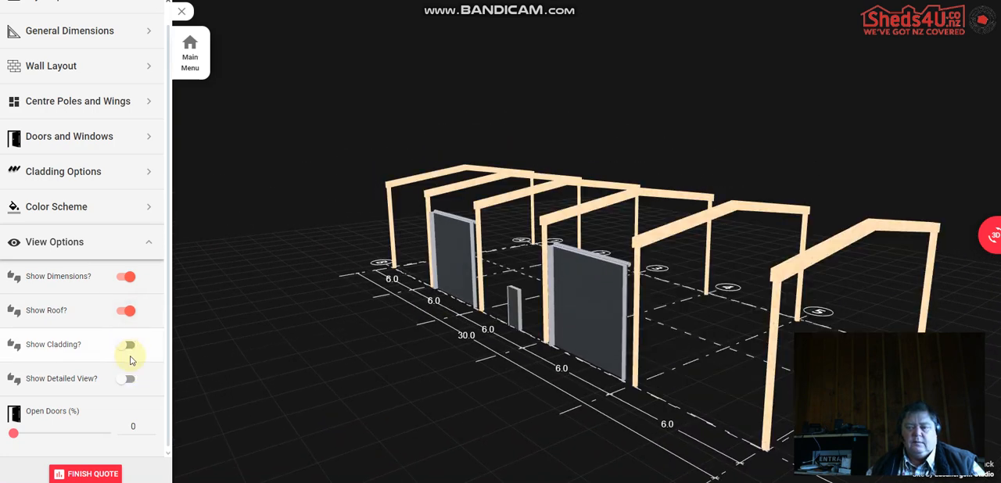
pyautogui.click(126, 345)
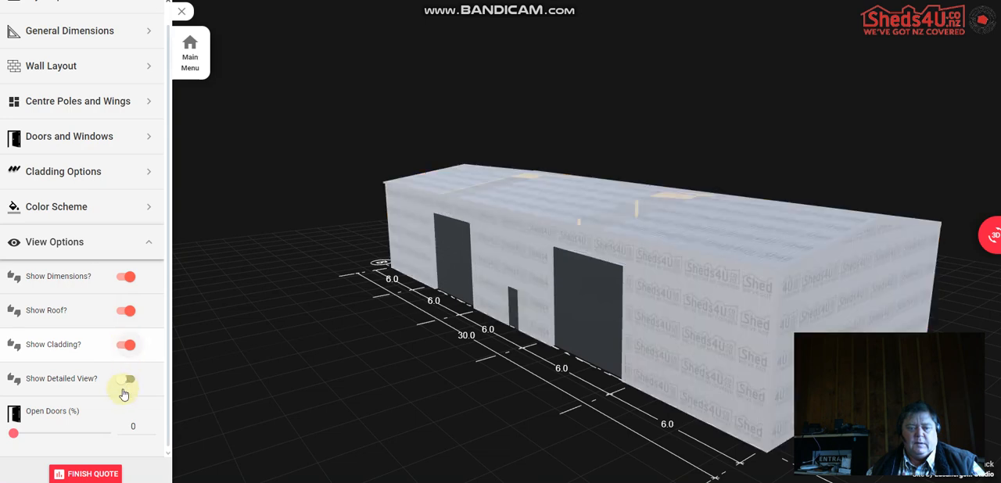
pyautogui.click(125, 379)
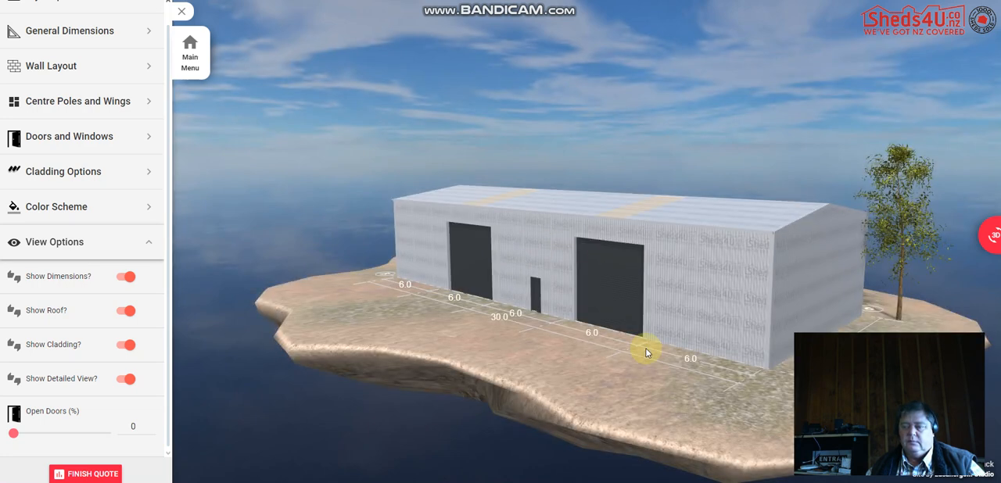
pyautogui.moveTo(204, 316)
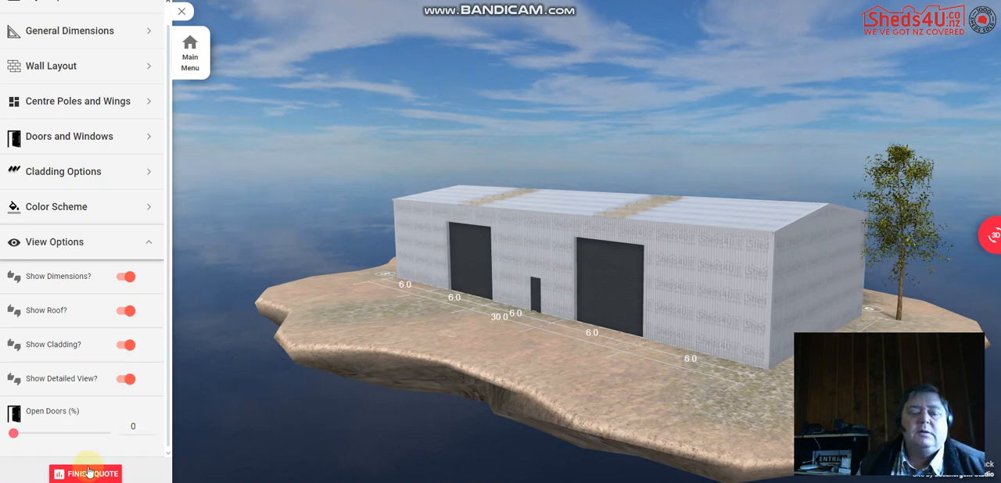
# Step: Start generating the quote summary with Finish Quote
pyautogui.click(83, 474)
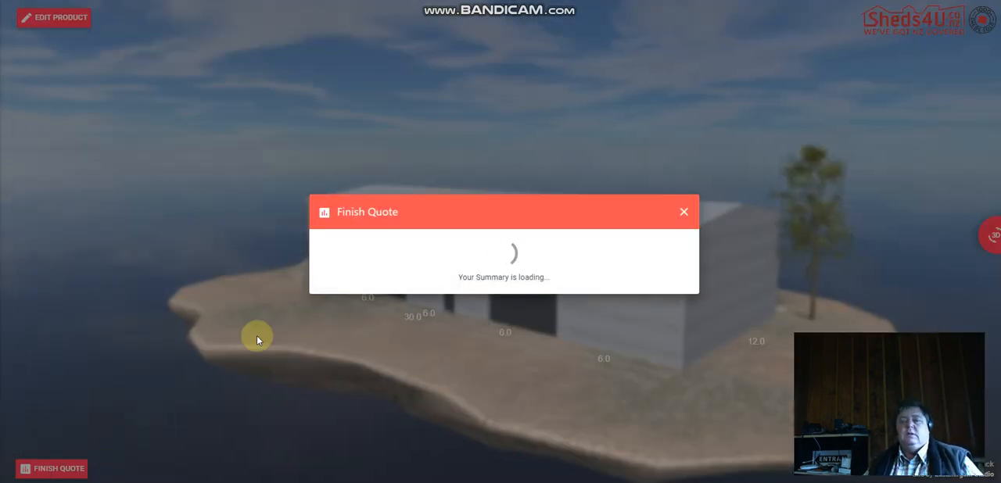